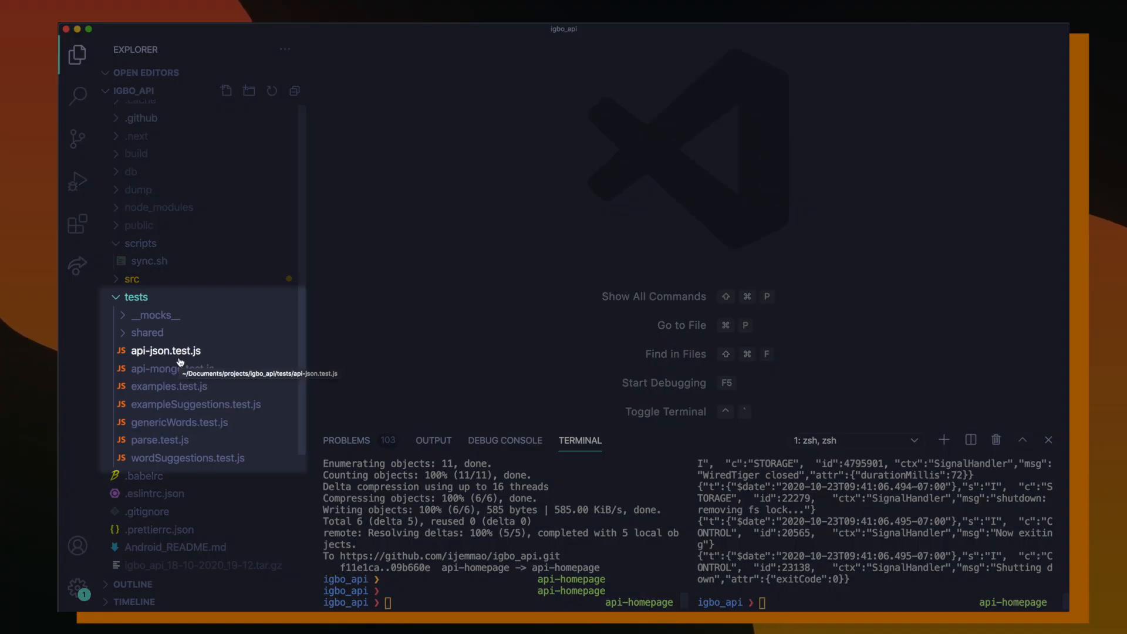
{"action": "mouse_move", "coordinate": [403, 264]}
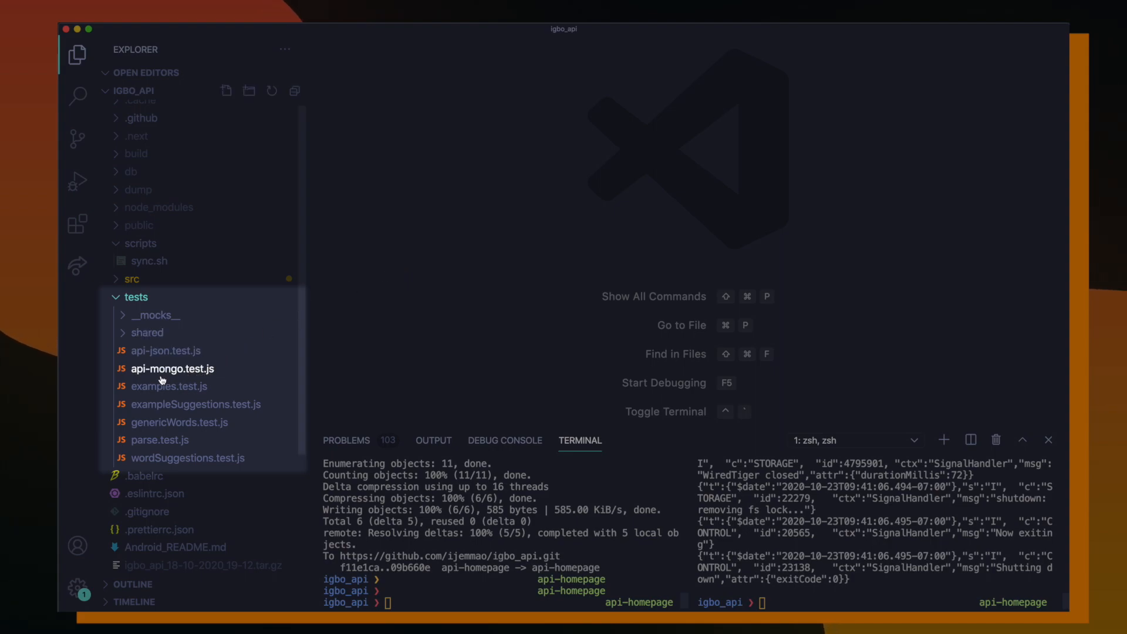
Open api-mongo.test.js from the tests folder in the Explorer.
{"action": "double_click", "coordinate": [172, 369]}
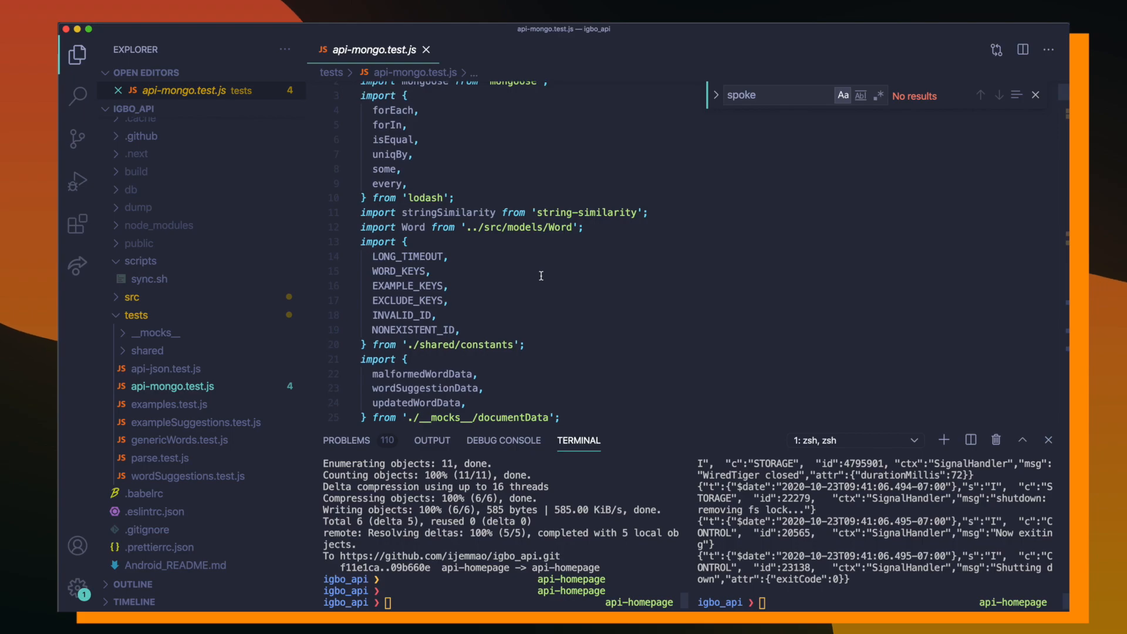
Scroll past the api-mongo.test.js imports to the MongoDB Words suite and populateAPI setup.
{"action": "scroll", "scroll_direction": "down", "scroll_amount": 3}
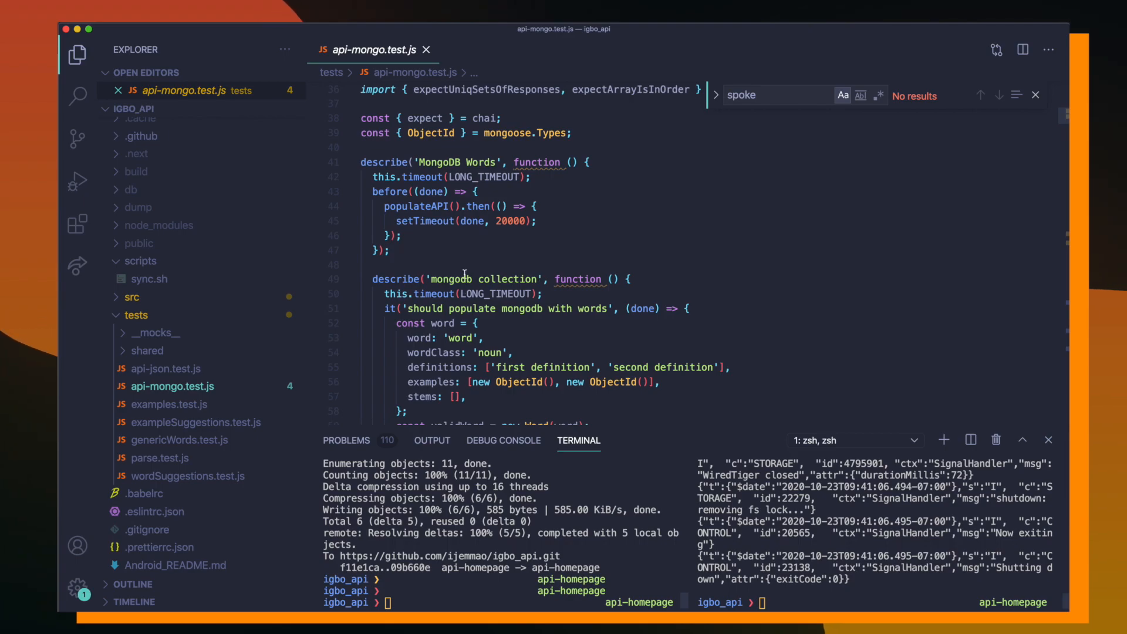
{"action": "scroll", "scroll_direction": "down", "scroll_amount": 3}
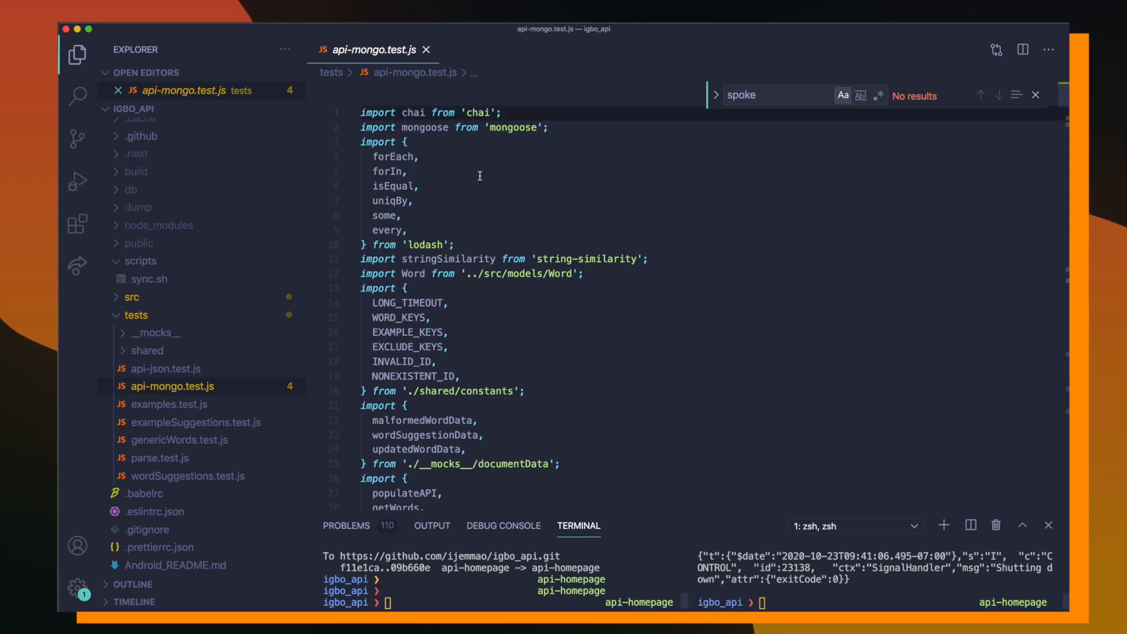
{"action": "mouse_move", "coordinate": [496, 241]}
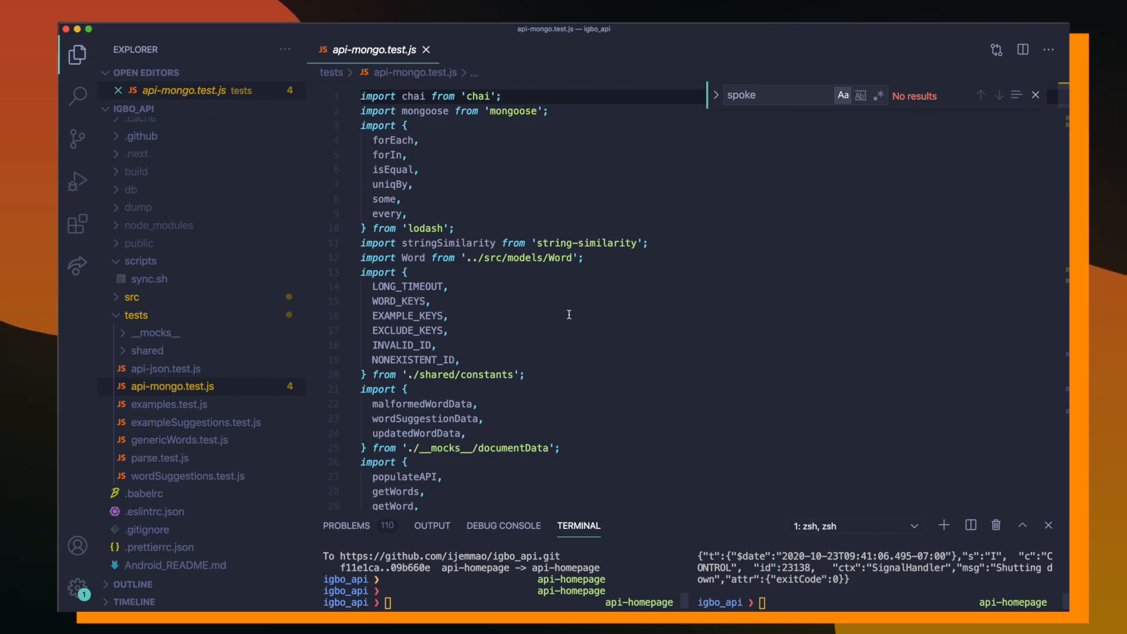
{"action": "scroll", "scroll_direction": "down", "scroll_amount": 3}
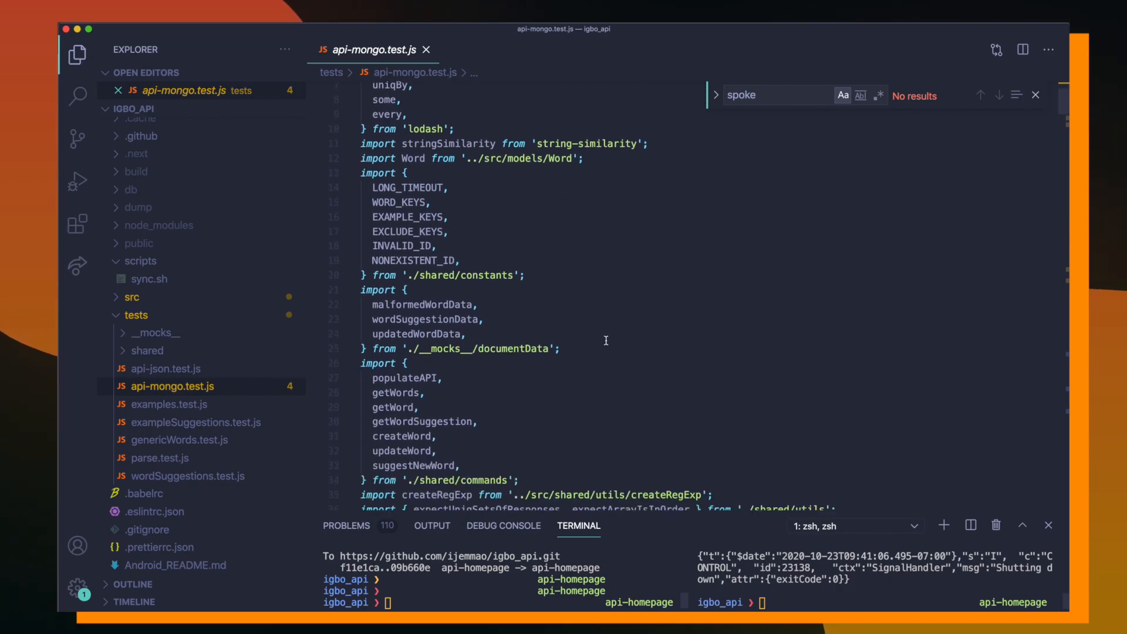
{"action": "scroll", "scroll_direction": "down", "scroll_amount": 3}
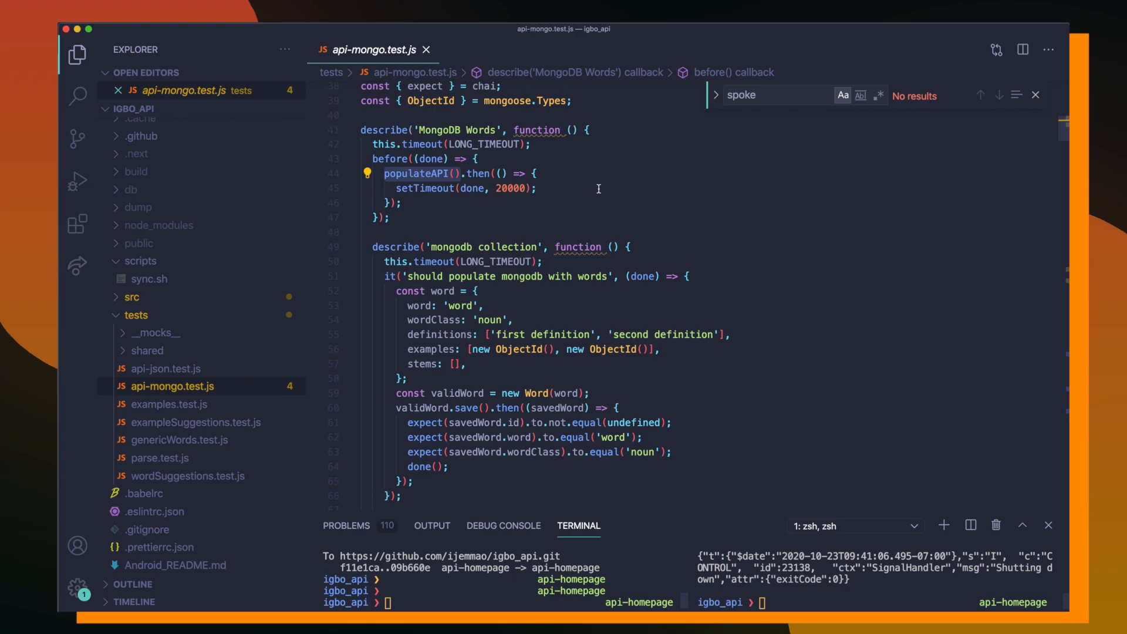
{"action": "mouse_move", "coordinate": [585, 303]}
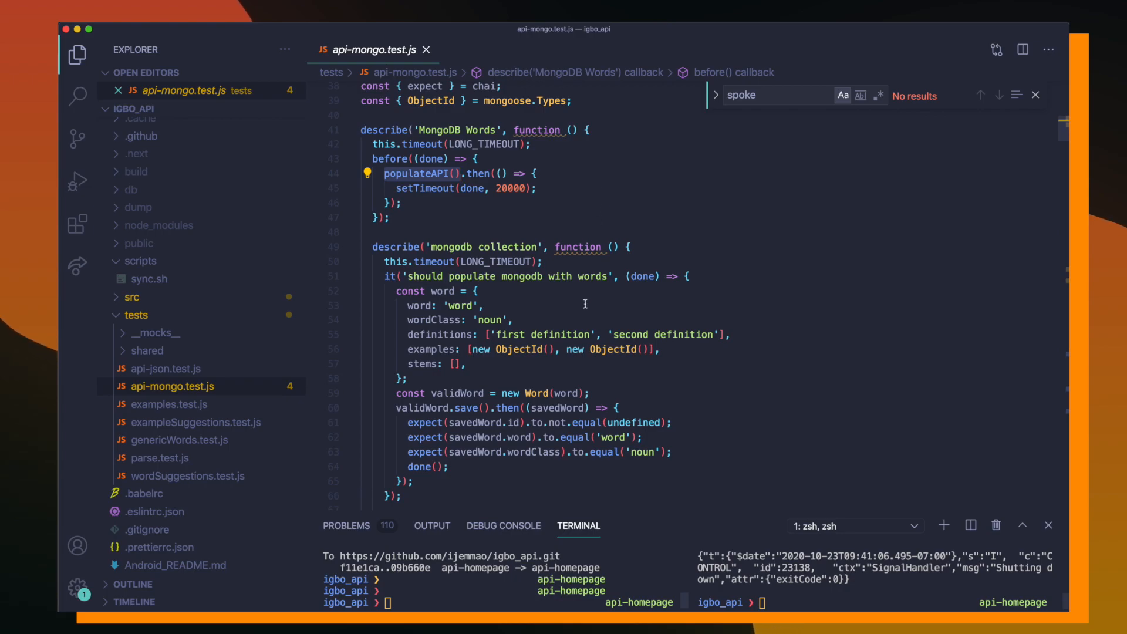
Scroll down to the mongodb collection, POST, PUT and GET test groups.
{"action": "scroll", "scroll_direction": "down", "scroll_amount": 3}
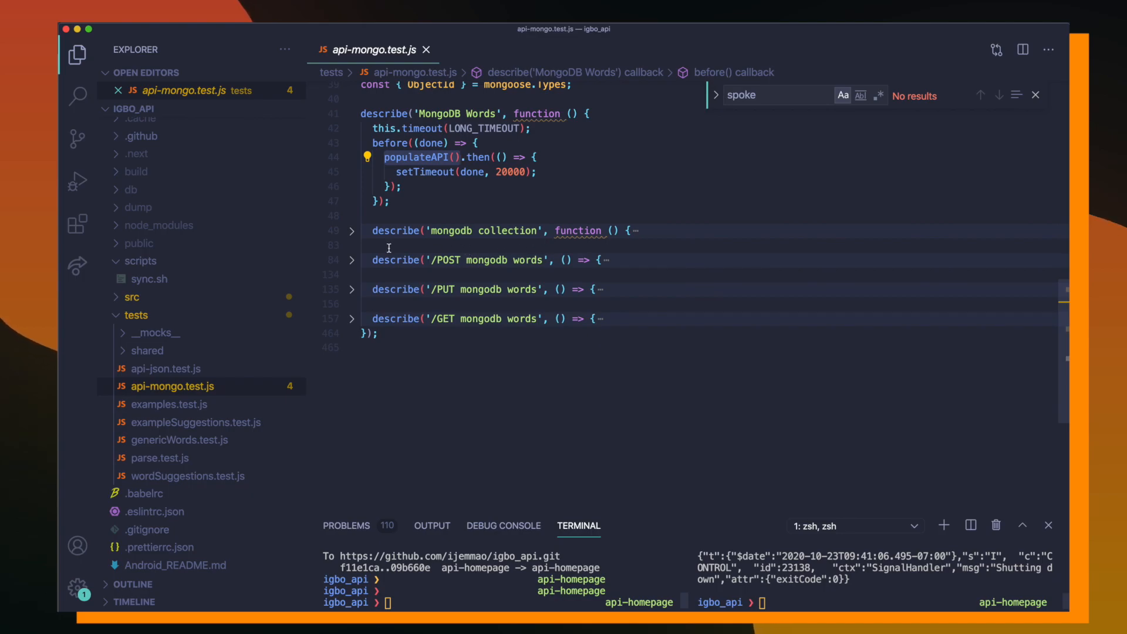
{"action": "left_click", "coordinate": [351, 231]}
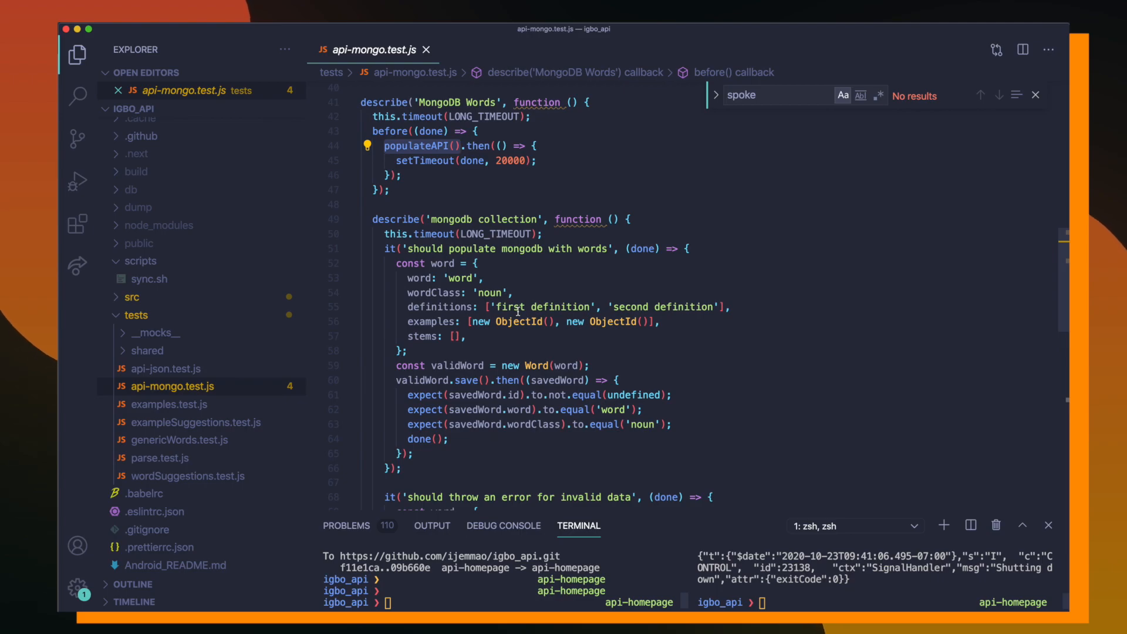
{"action": "scroll", "scroll_direction": "down", "scroll_amount": 3}
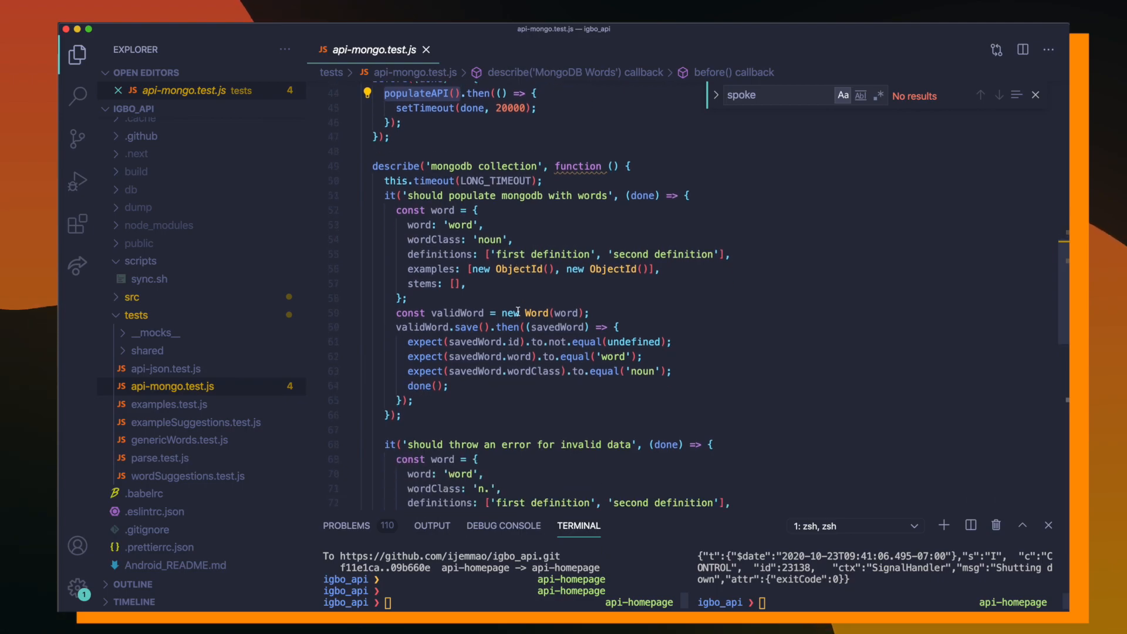
{"action": "scroll", "scroll_direction": "down", "scroll_amount": 3}
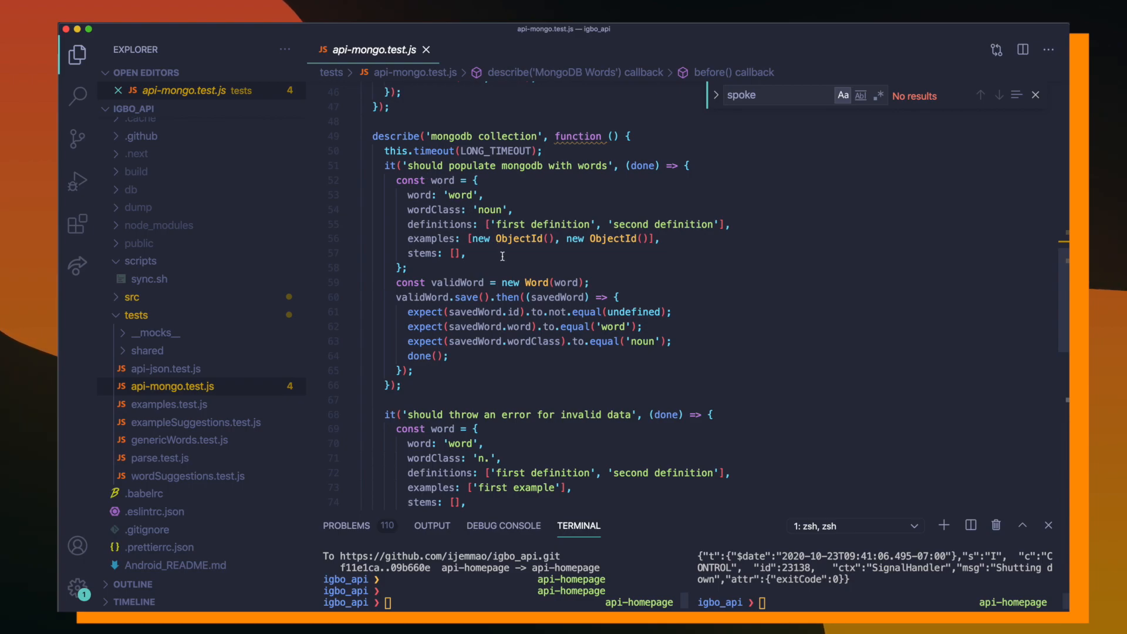
{"action": "scroll", "scroll_direction": "down", "scroll_amount": 3}
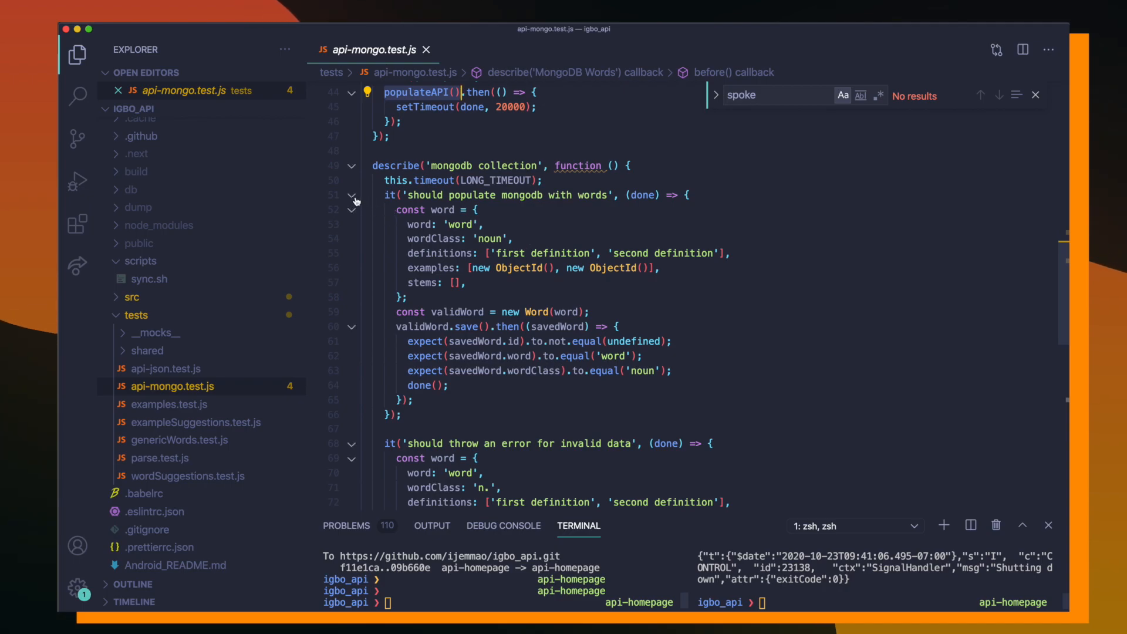
{"action": "left_click", "coordinate": [352, 195]}
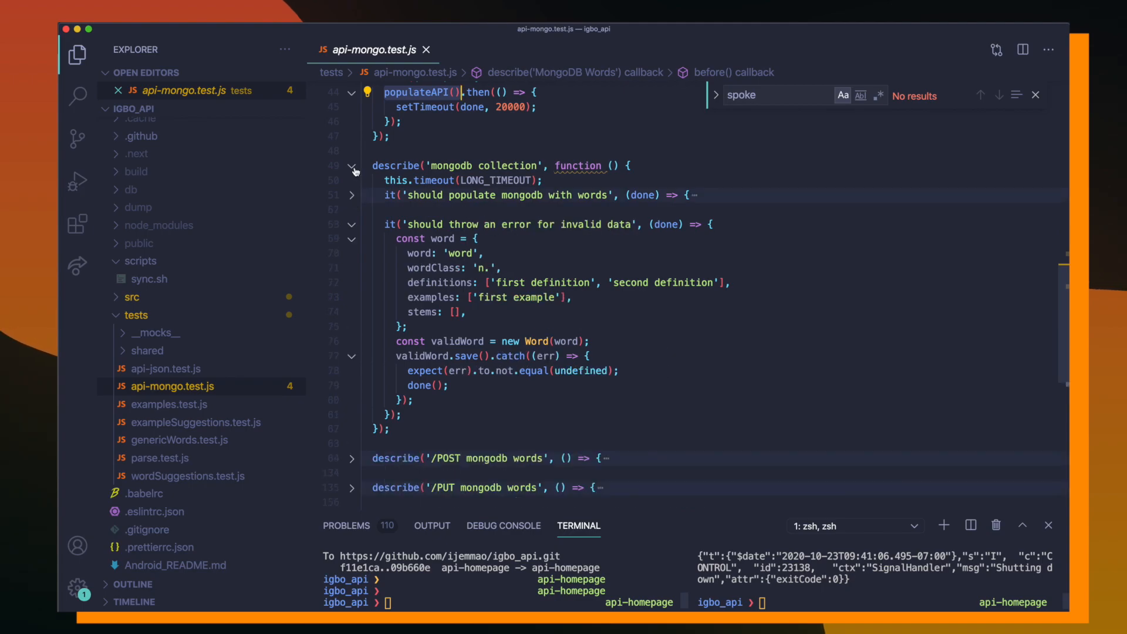
{"action": "left_click", "coordinate": [352, 166]}
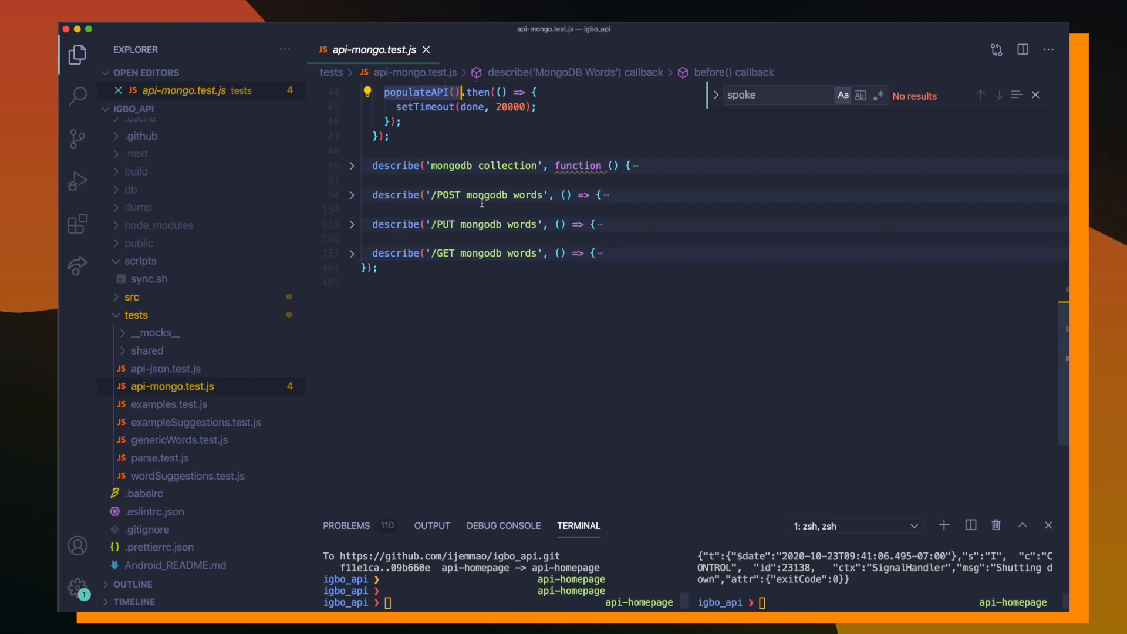
{"action": "left_click", "coordinate": [351, 195]}
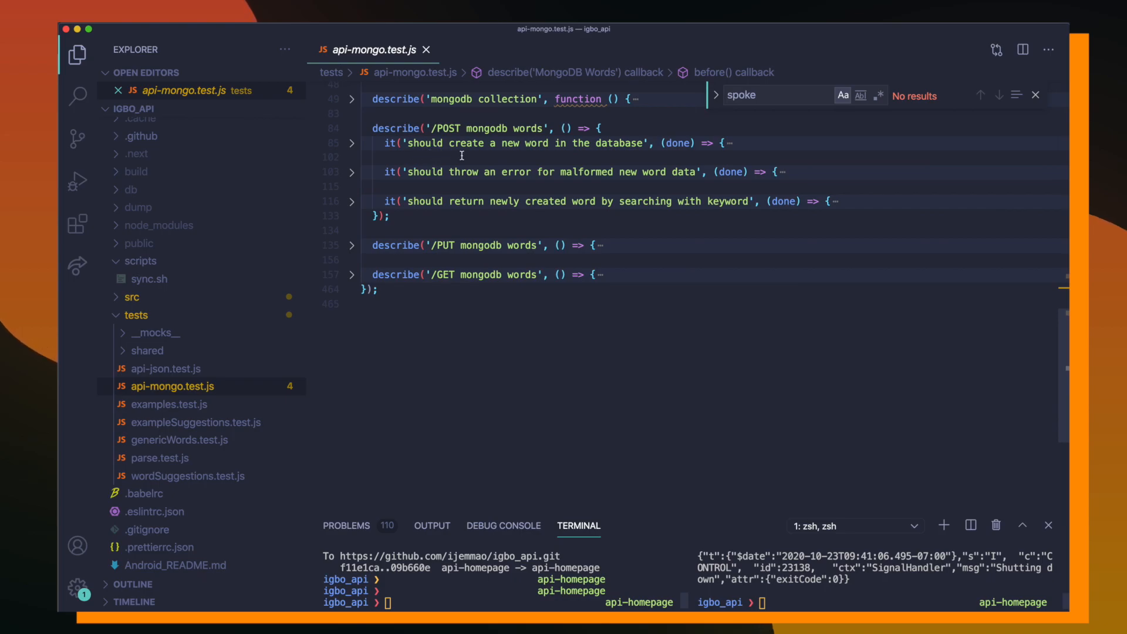
{"action": "mouse_move", "coordinate": [469, 179]}
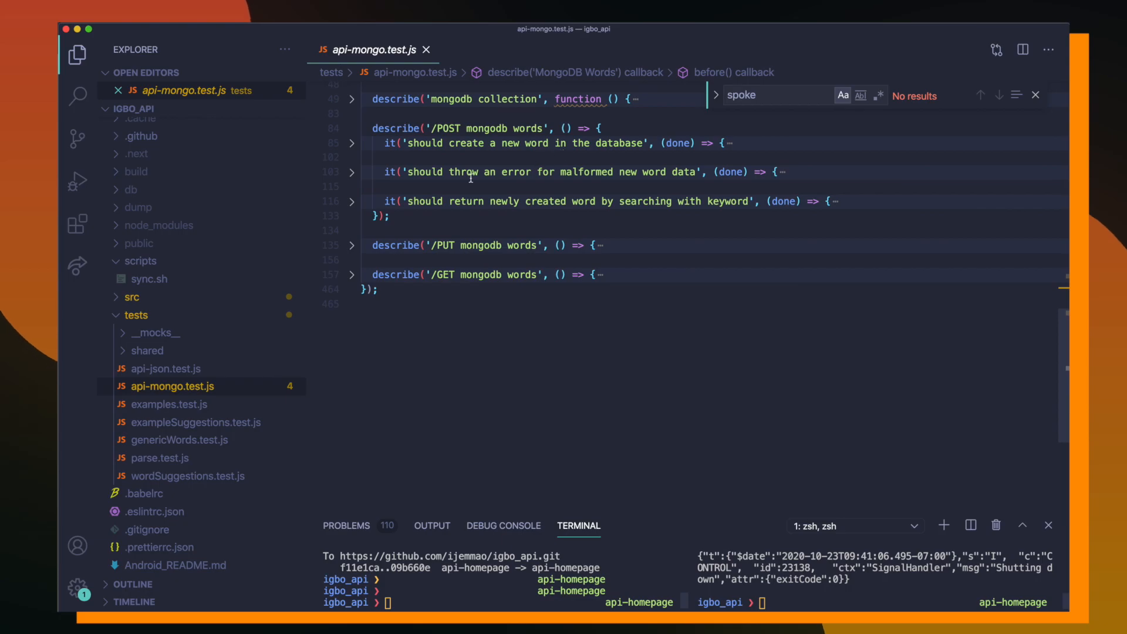
{"action": "mouse_move", "coordinate": [448, 179]}
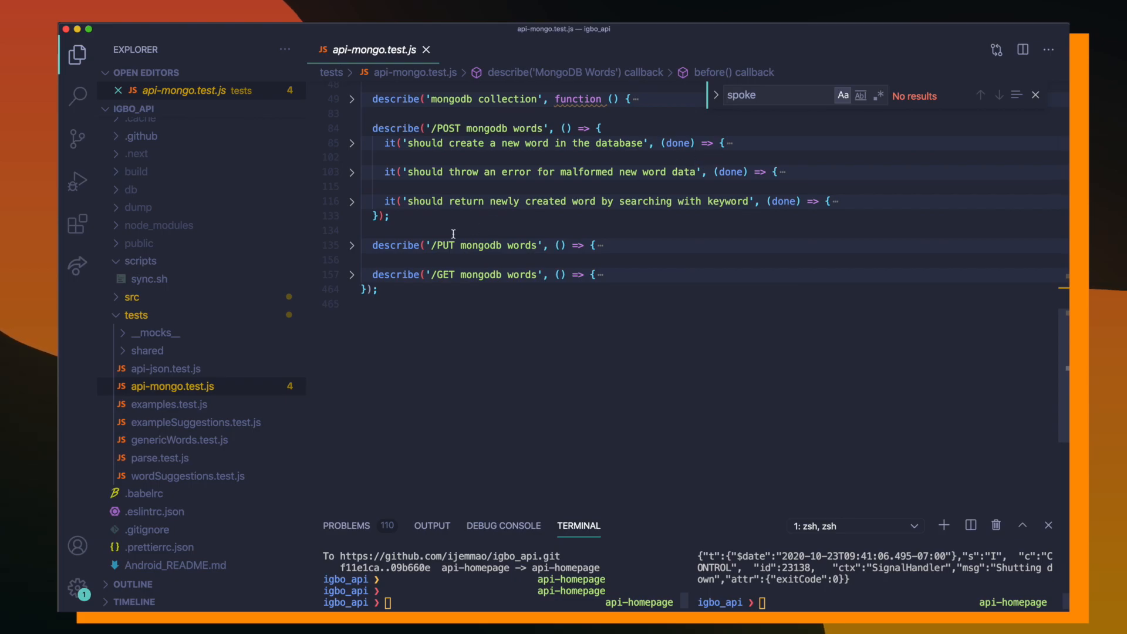
{"action": "mouse_move", "coordinate": [511, 221]}
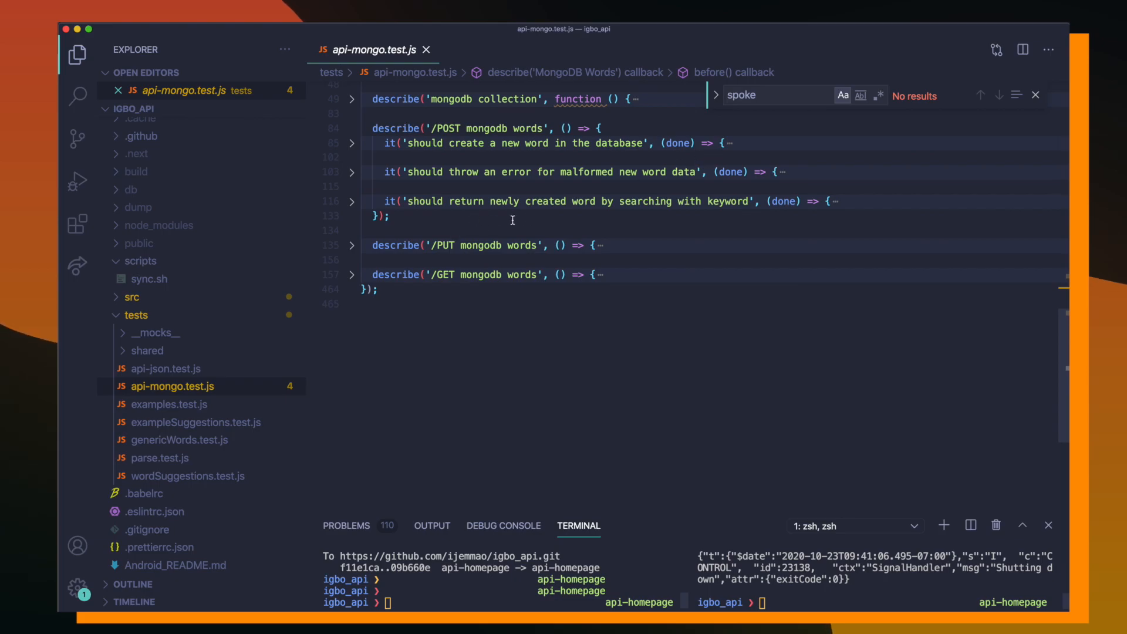
{"action": "mouse_move", "coordinate": [675, 221]}
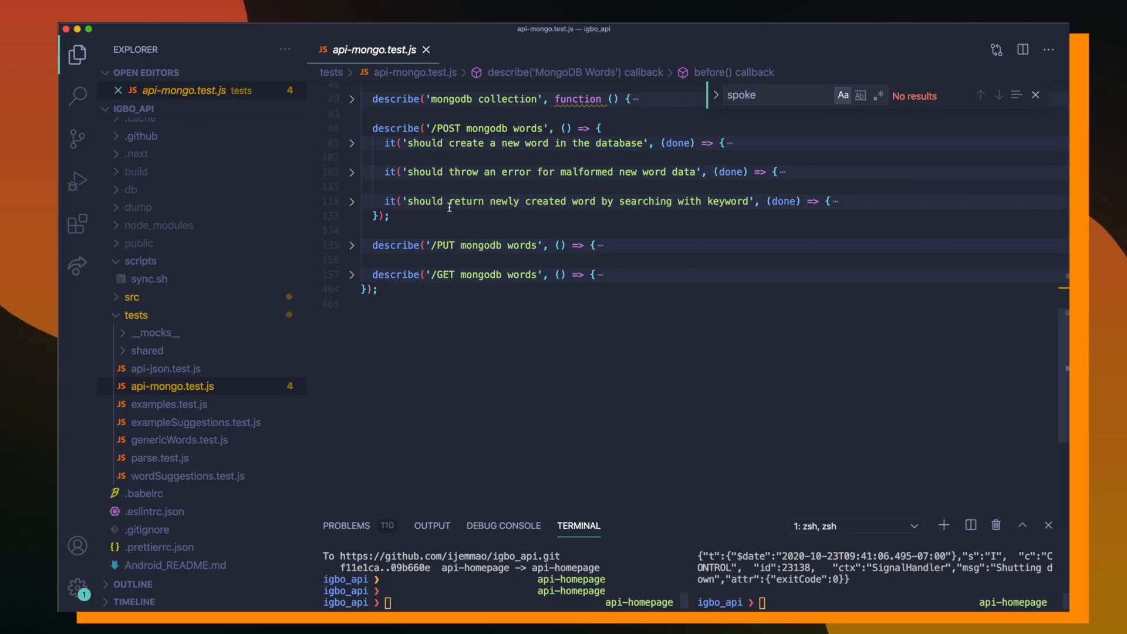
{"action": "mouse_move", "coordinate": [366, 175]}
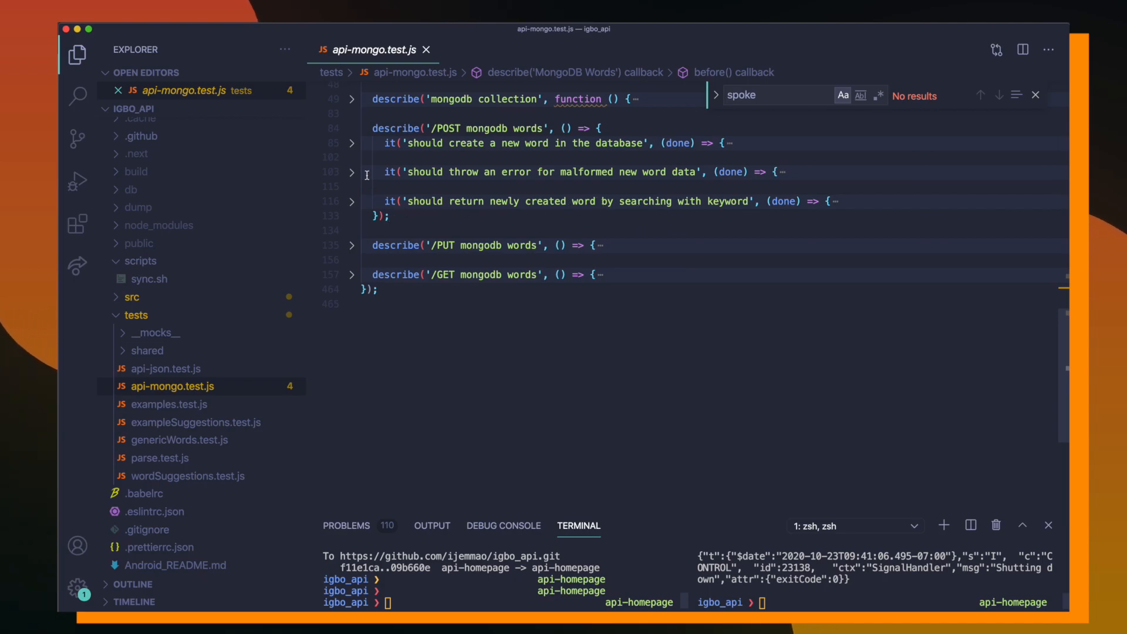
{"action": "left_click", "coordinate": [352, 128]}
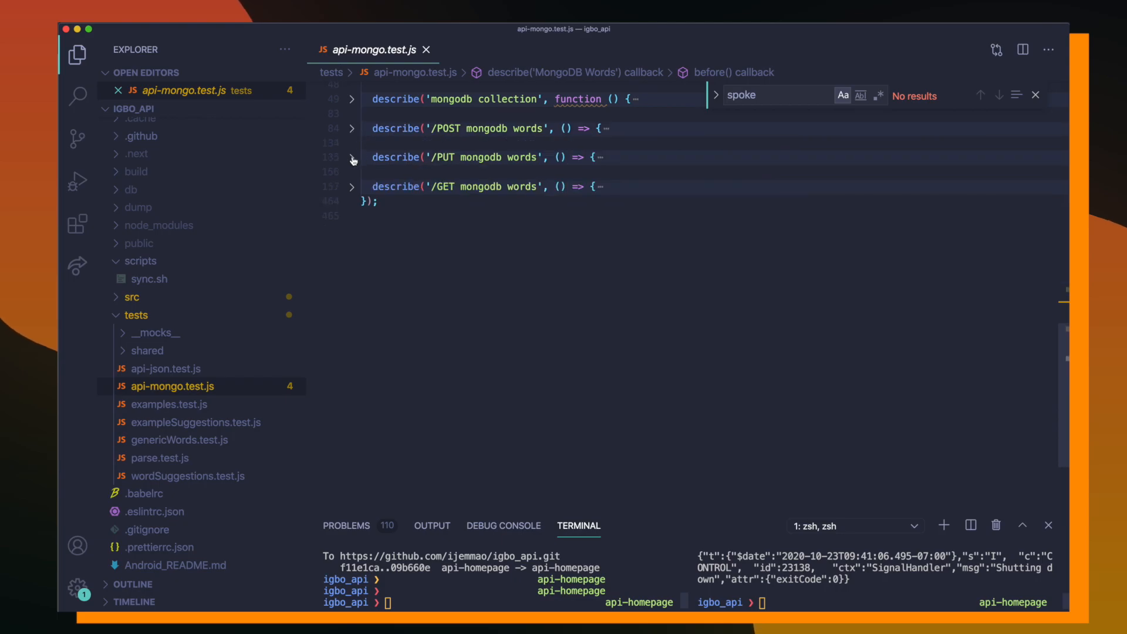
Unfold the PUT mongodb words group, review its create-and-update test, and fold it again.
{"action": "left_click", "coordinate": [351, 157]}
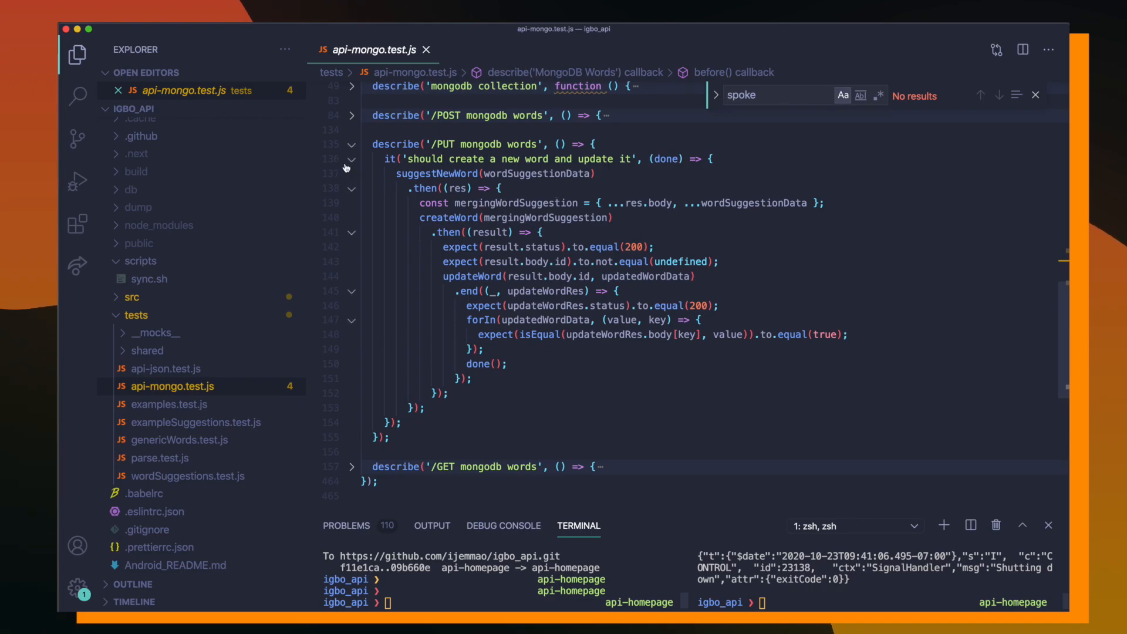
{"action": "left_click", "coordinate": [351, 159]}
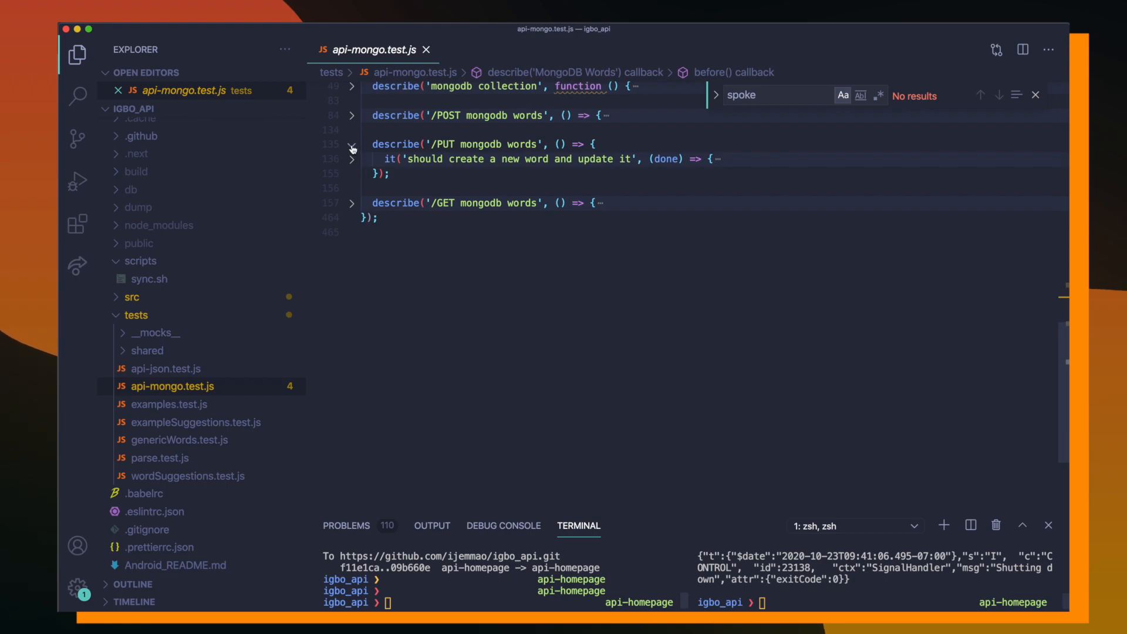
{"action": "left_click", "coordinate": [353, 144]}
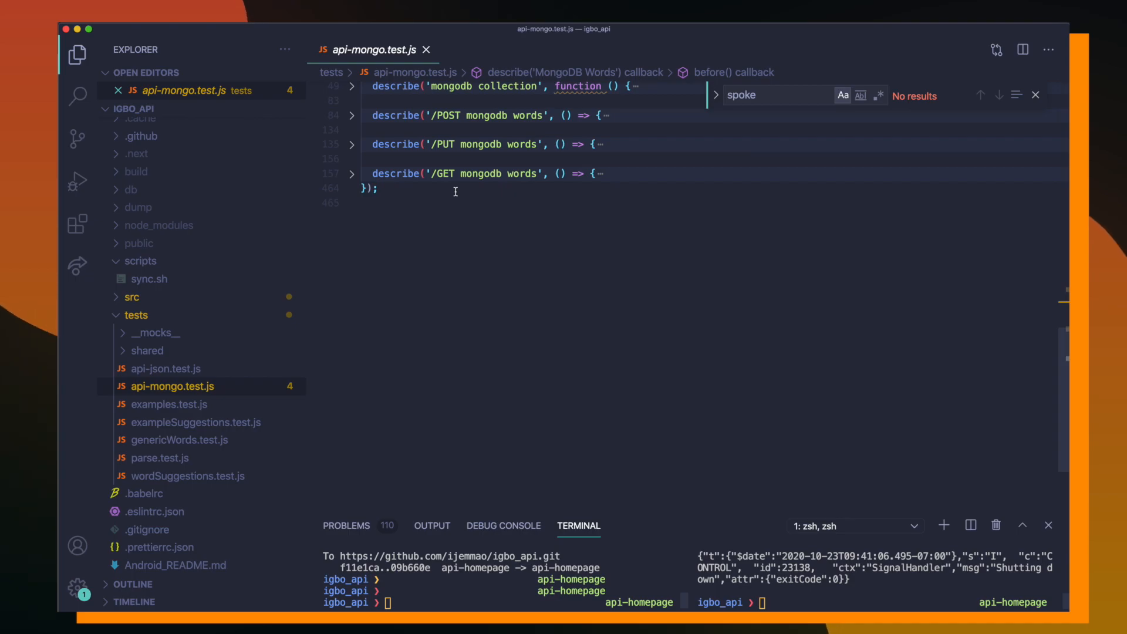
Unfold the GET mongodb words group and fold its individual tests, including the range query test.
{"action": "left_click", "coordinate": [351, 173]}
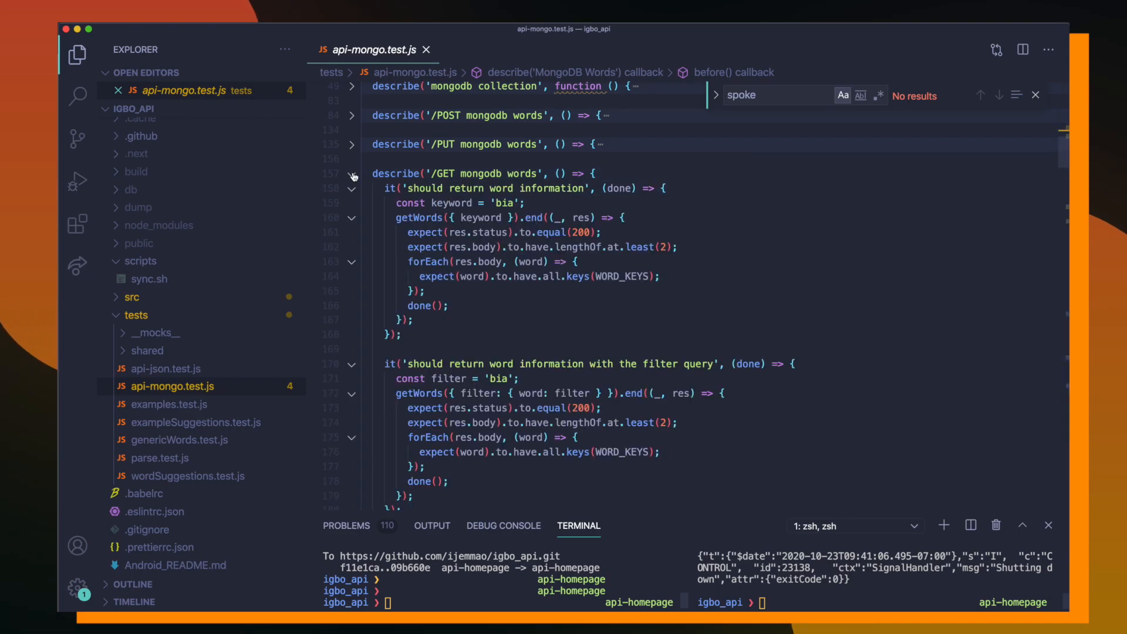
{"action": "left_click", "coordinate": [352, 189]}
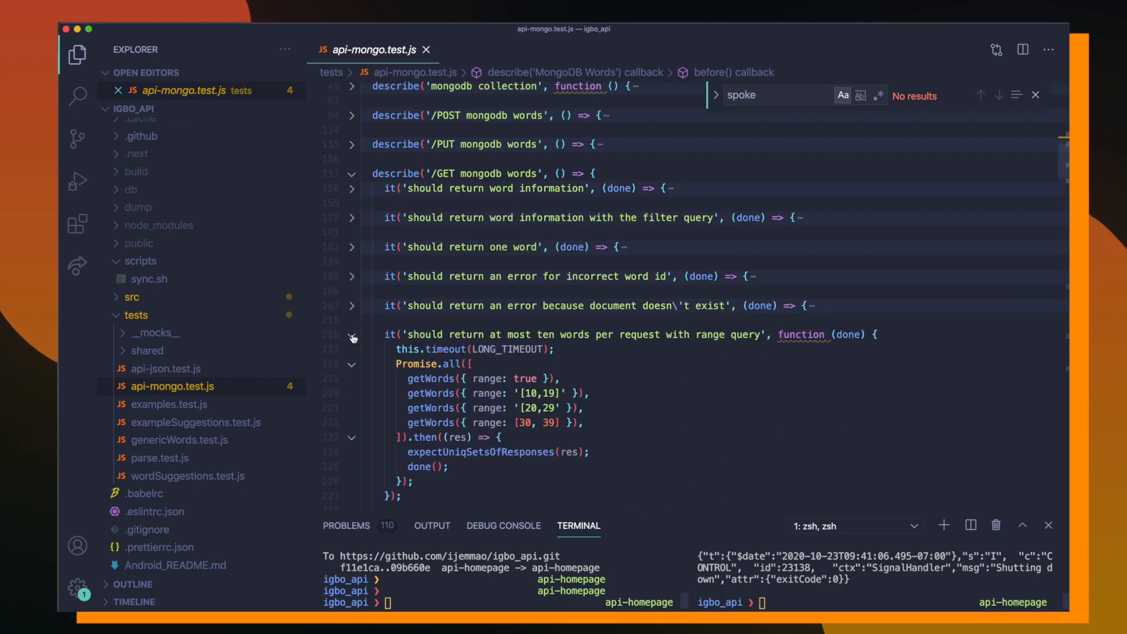
{"action": "left_click", "coordinate": [352, 335]}
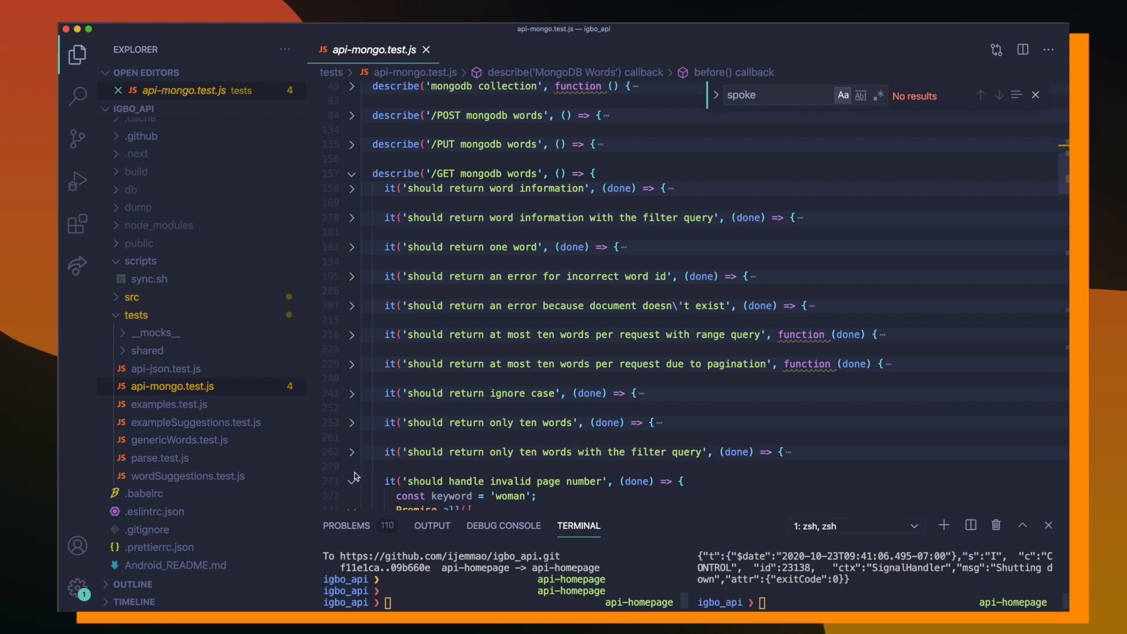
Scroll through the folded GET tests, then open examples.test.js.
{"action": "scroll", "scroll_direction": "down", "scroll_amount": 3}
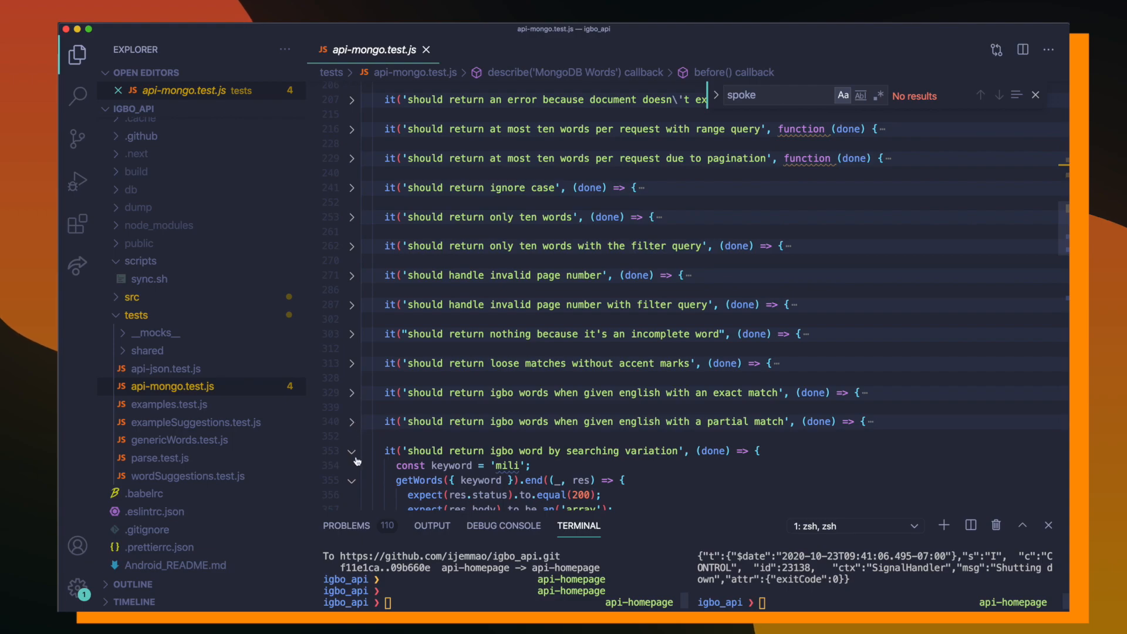
{"action": "scroll", "scroll_direction": "down", "scroll_amount": 3}
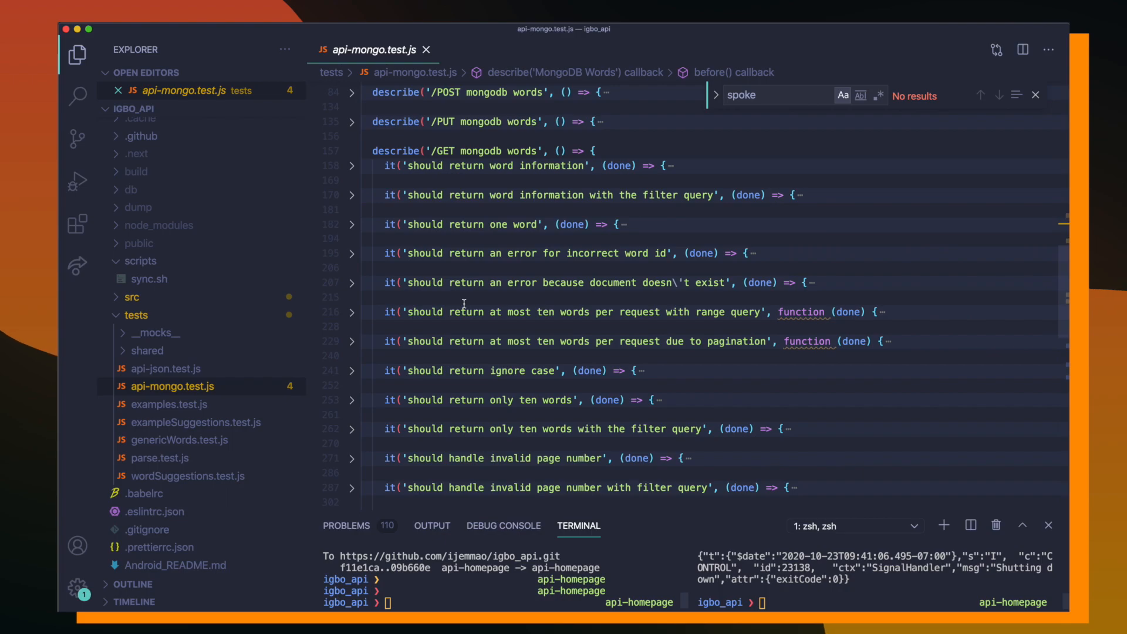
{"action": "mouse_move", "coordinate": [416, 212]}
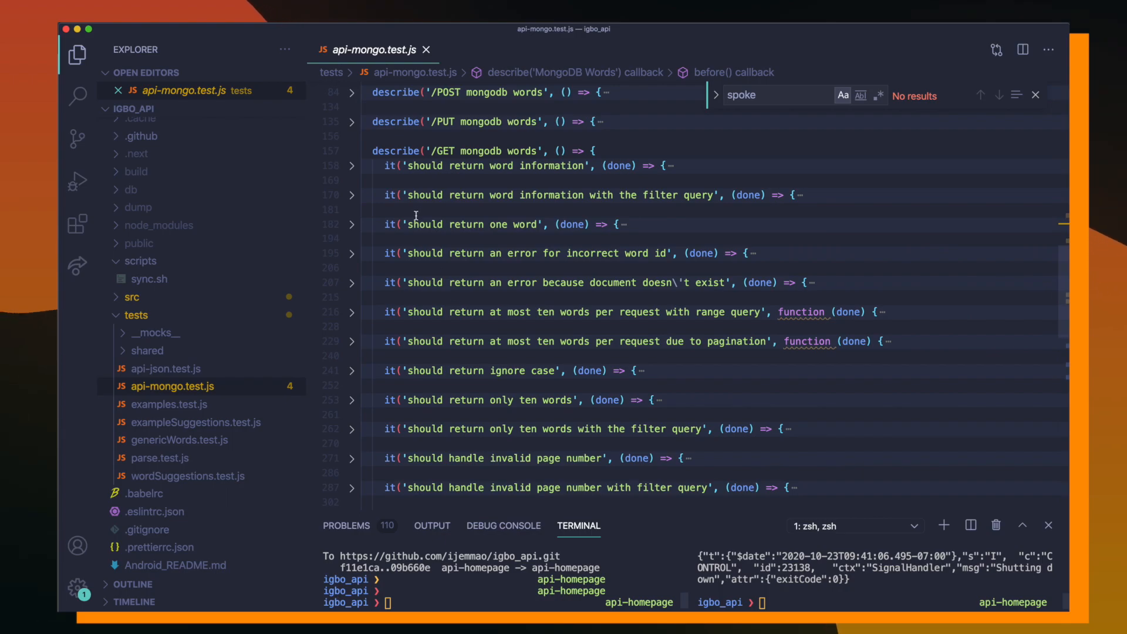
{"action": "scroll", "scroll_direction": "down", "scroll_amount": 3}
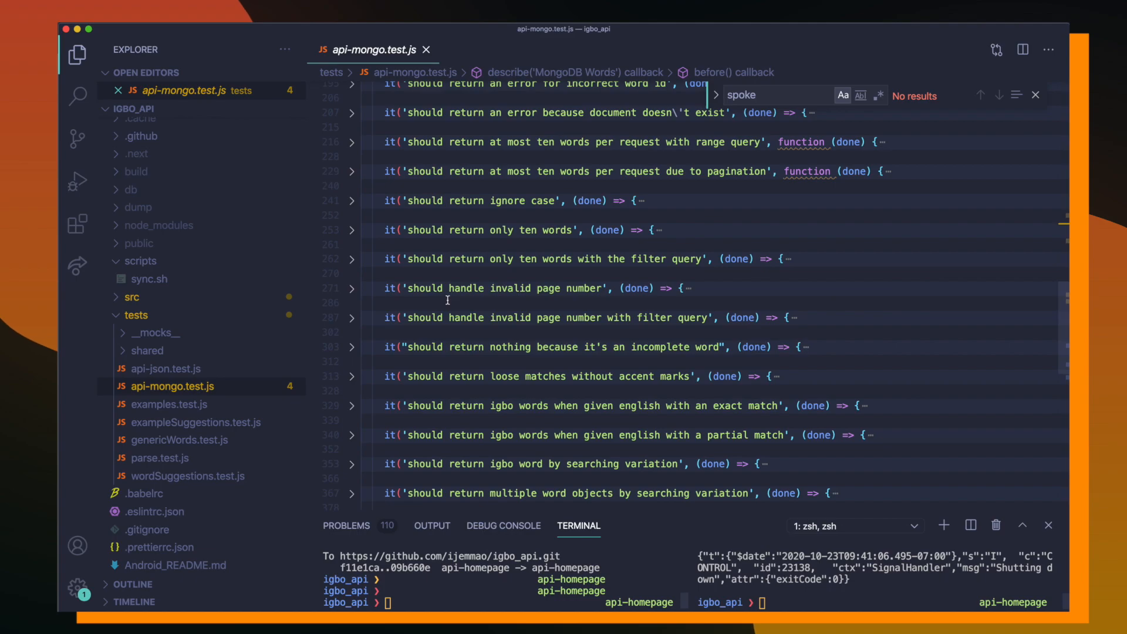
{"action": "left_click", "coordinate": [169, 404]}
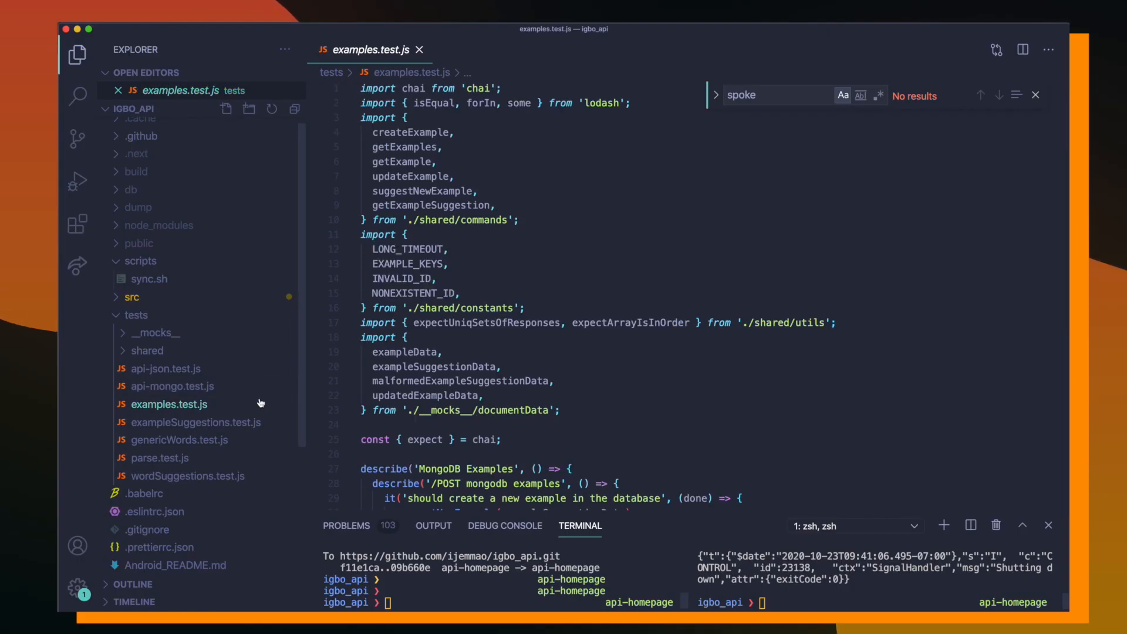
Fold the PUT group in examples.test.js, then open exampleSuggestions.test.js and fold its POST group.
{"action": "scroll", "scroll_direction": "down", "scroll_amount": 3}
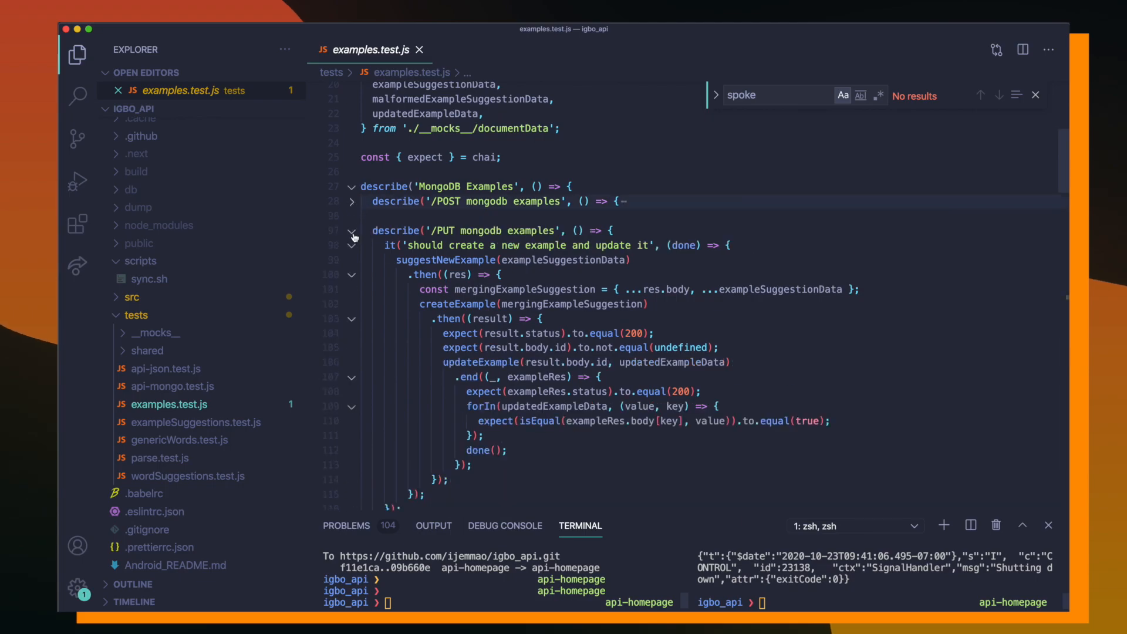
{"action": "left_click", "coordinate": [352, 230]}
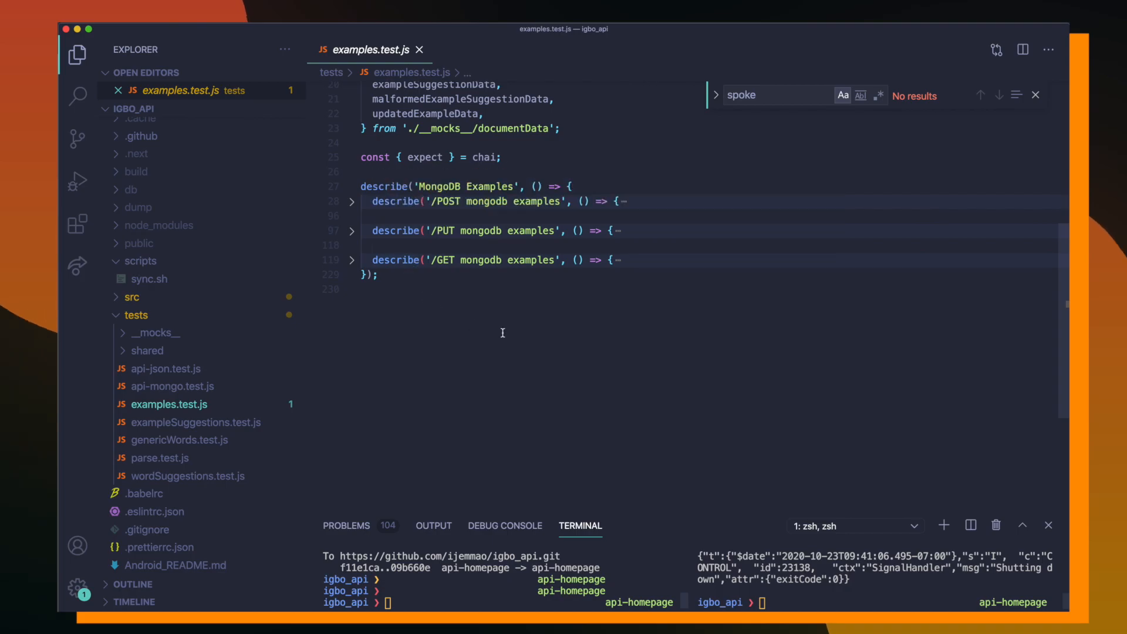
{"action": "left_click", "coordinate": [196, 422]}
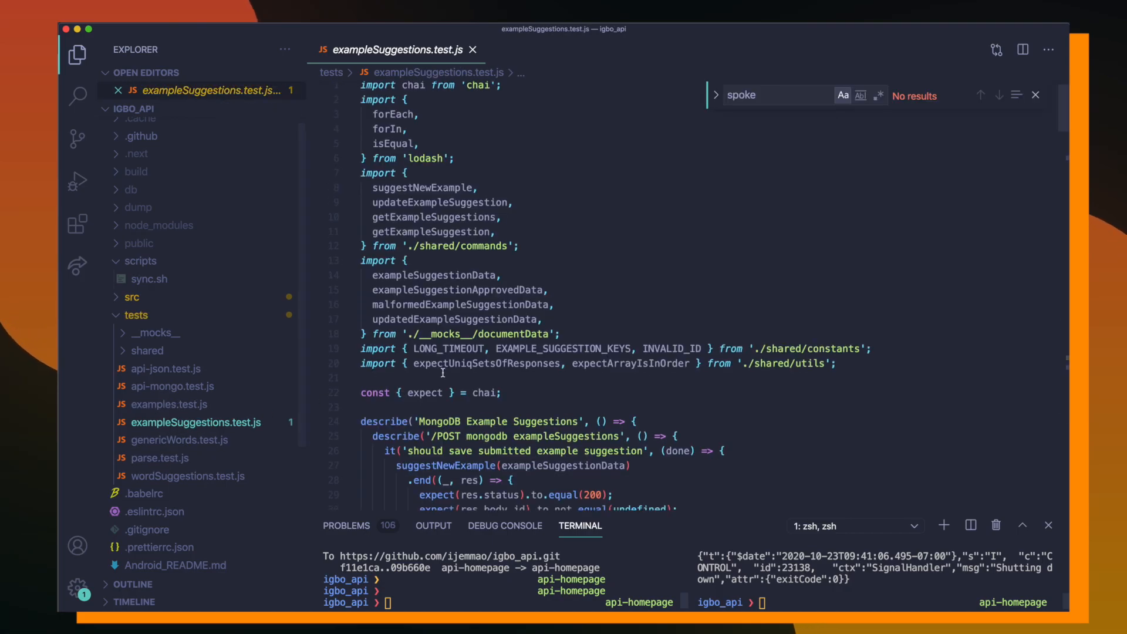
{"action": "scroll", "scroll_direction": "down", "scroll_amount": 3}
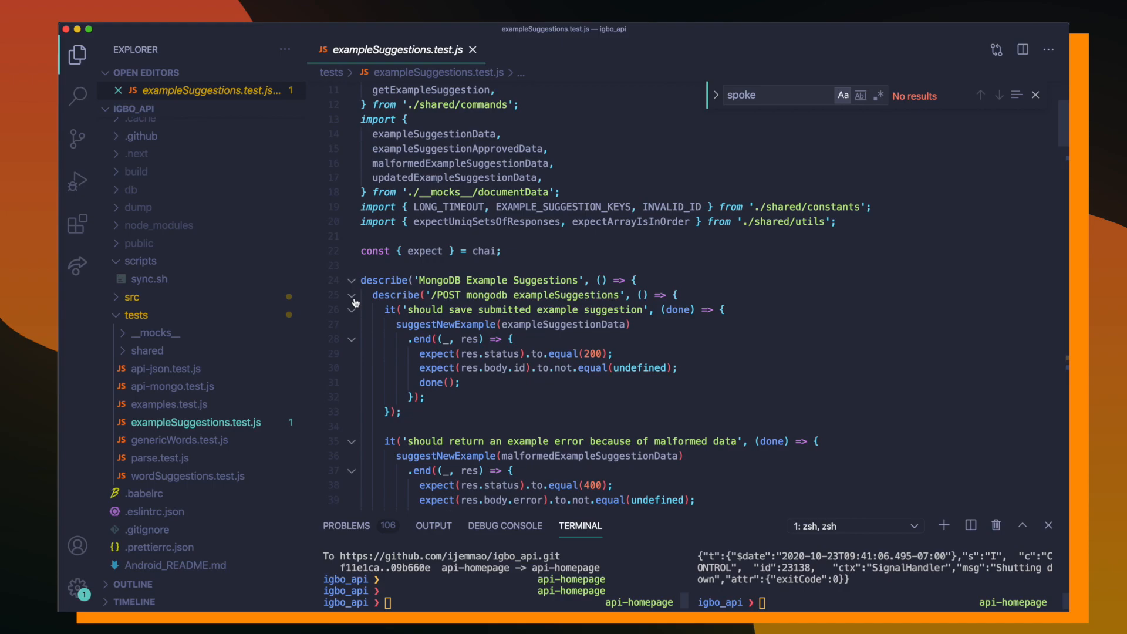
{"action": "left_click", "coordinate": [352, 295]}
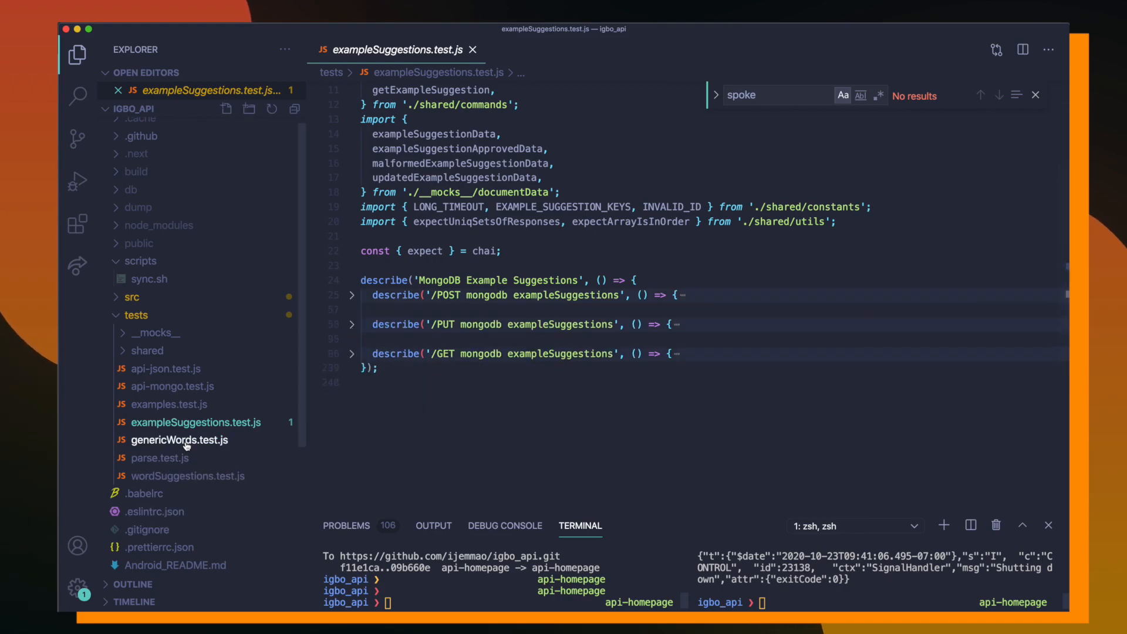
Open genericWords.test.js and scroll to its setup and PUT genericWords test.
{"action": "left_click", "coordinate": [179, 439]}
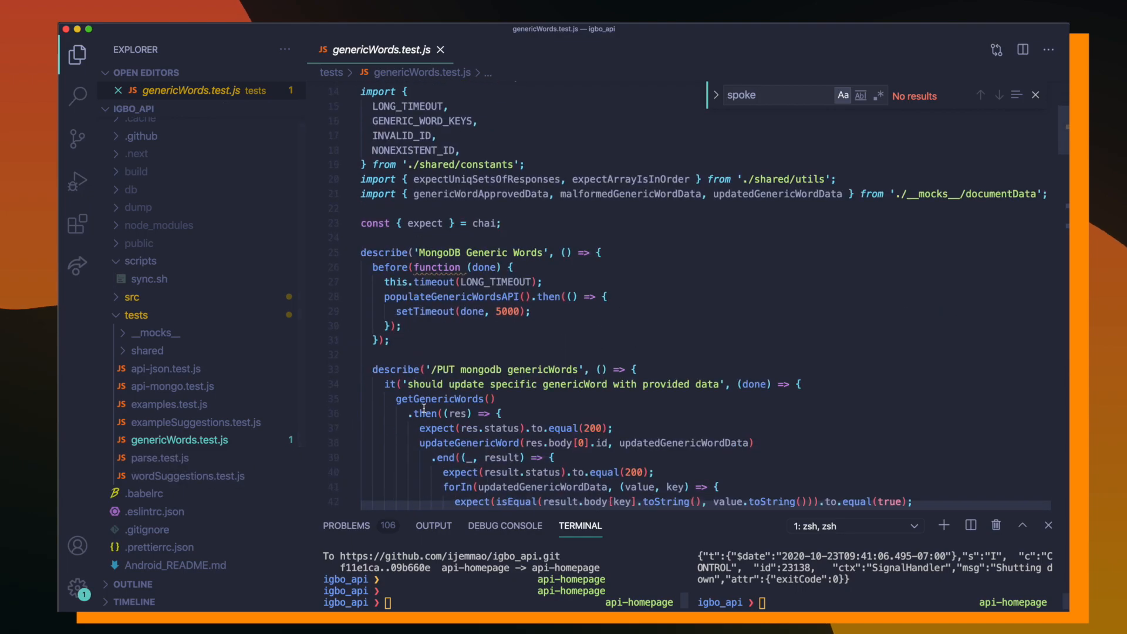
{"action": "scroll", "scroll_direction": "down", "scroll_amount": 3}
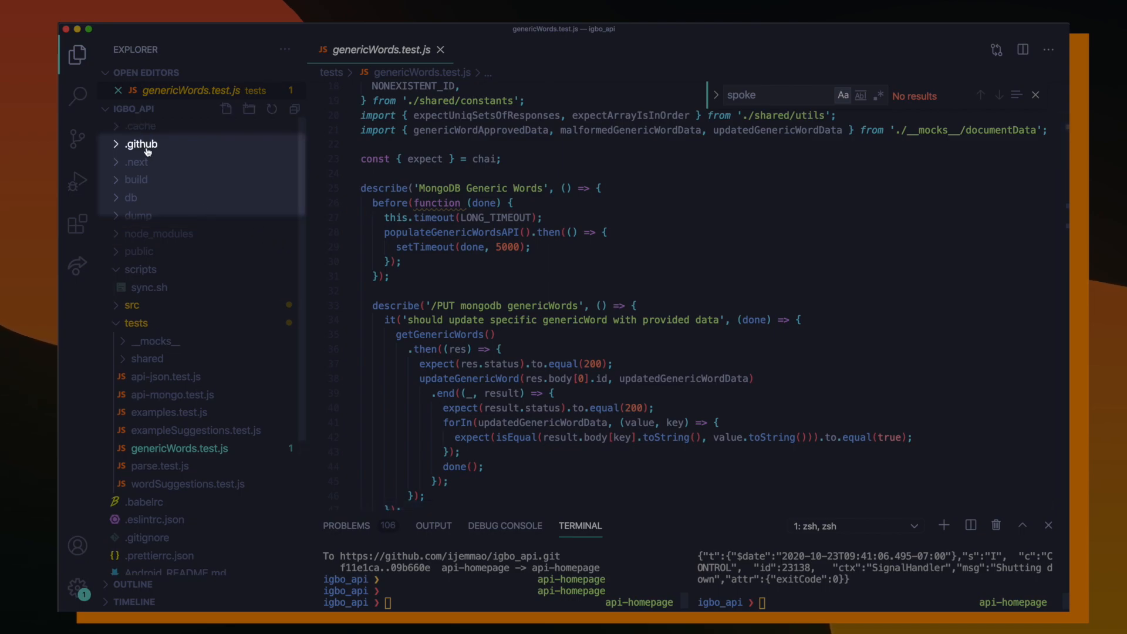
Expand the .github folder and open workflows/integration.yml.
{"action": "left_click", "coordinate": [141, 144]}
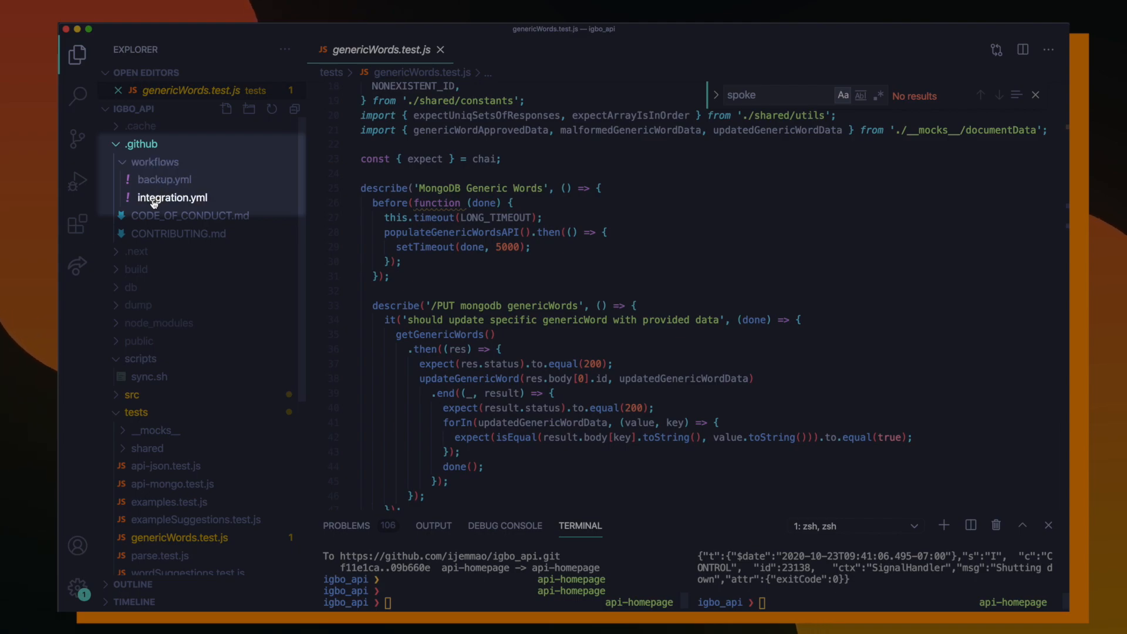
{"action": "left_click", "coordinate": [172, 198]}
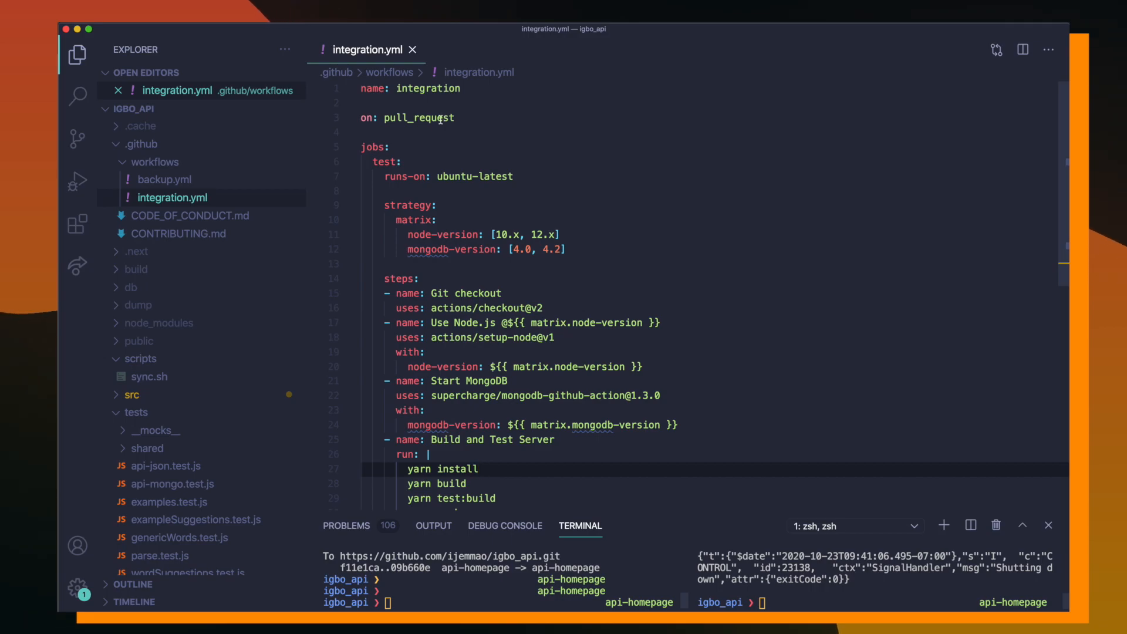
{"action": "left_click", "coordinate": [366, 102]}
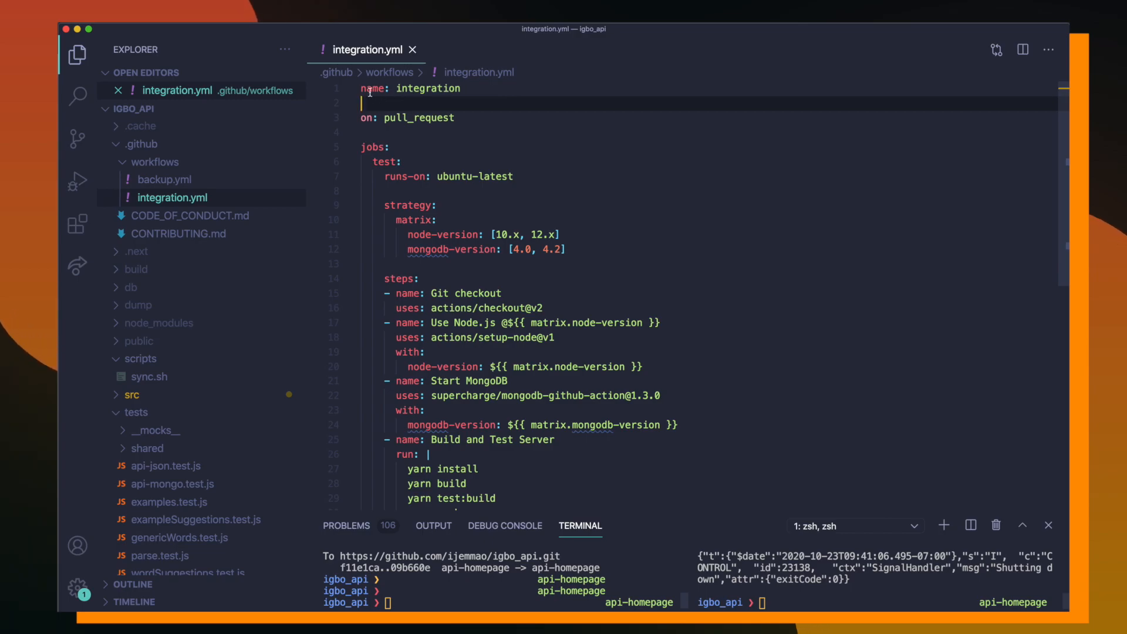
{"action": "scroll", "scroll_direction": "down", "scroll_amount": 3}
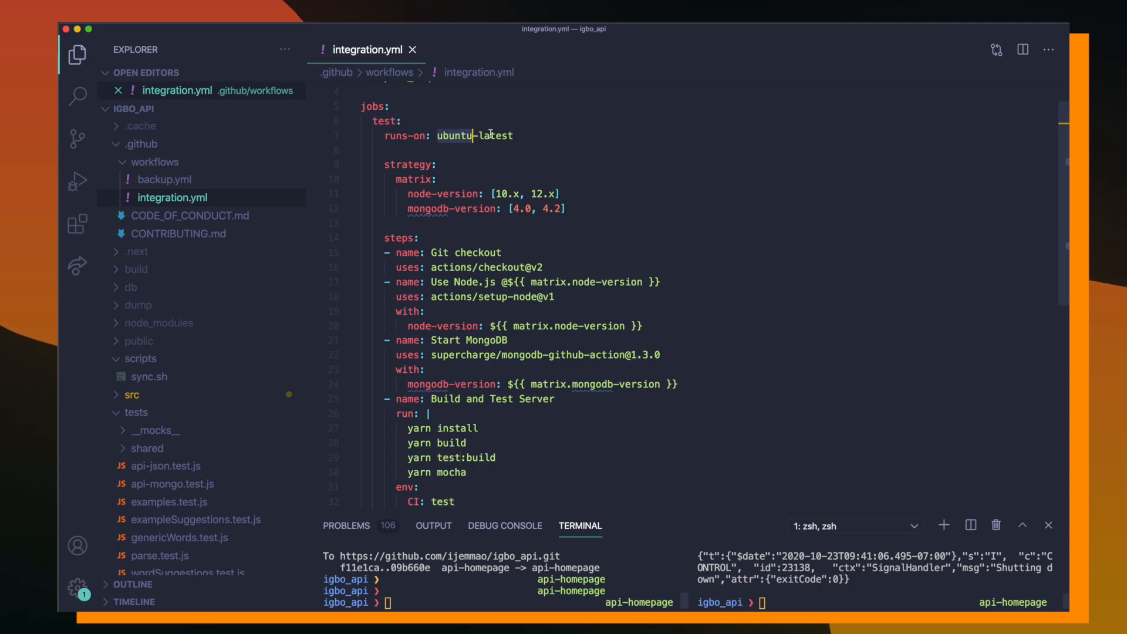
{"action": "scroll", "scroll_direction": "down", "scroll_amount": 3}
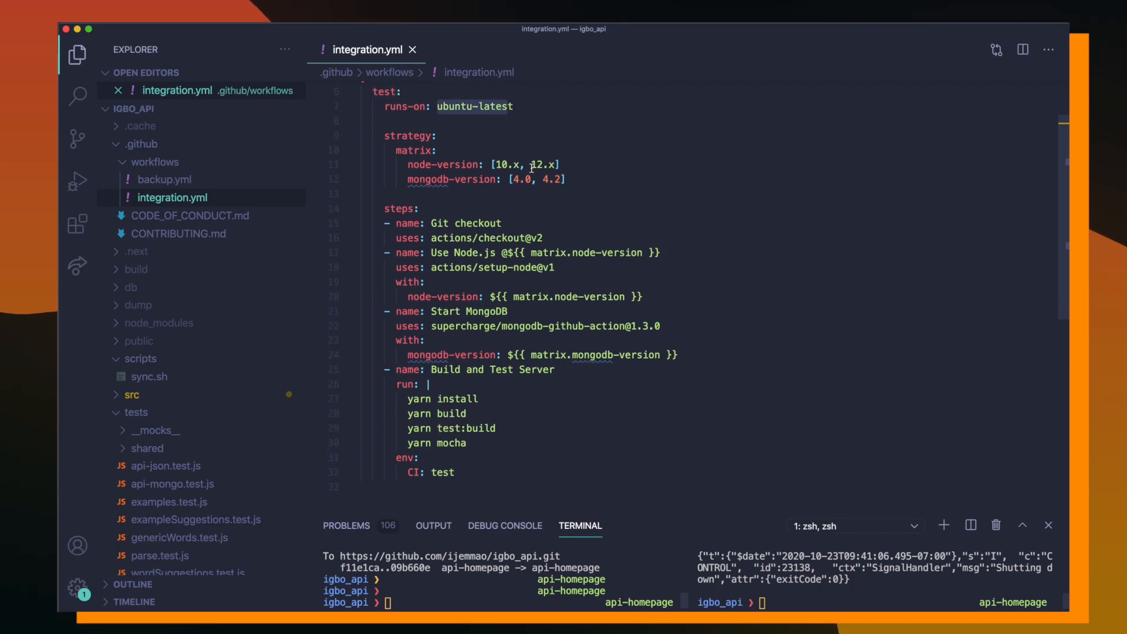
{"action": "double_click", "coordinate": [412, 150]}
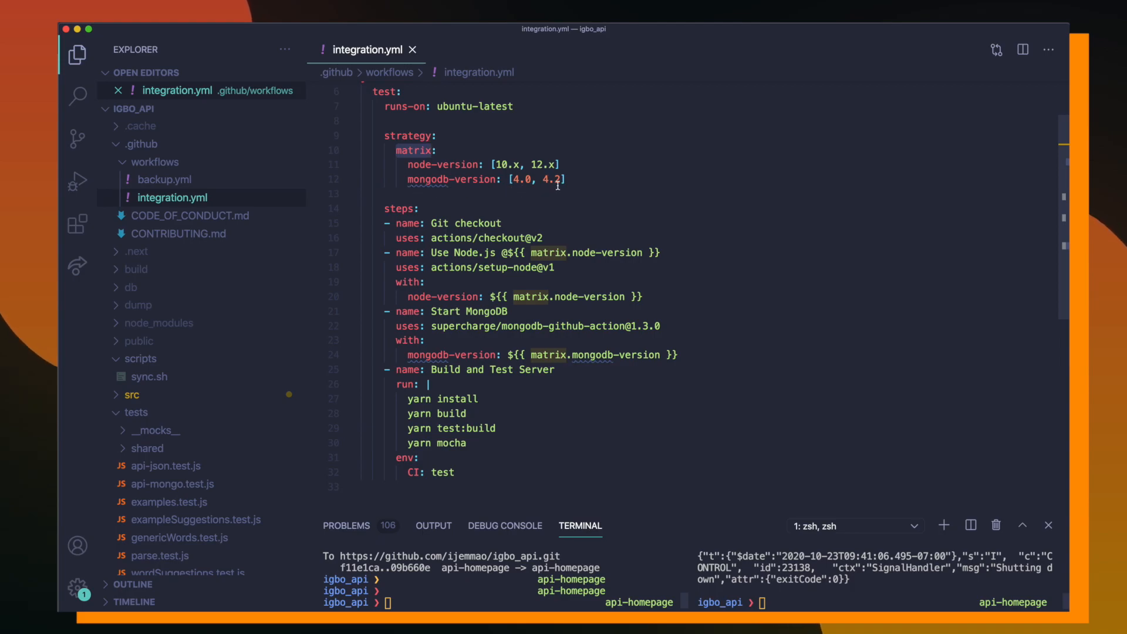
{"action": "scroll", "scroll_direction": "down", "scroll_amount": 3}
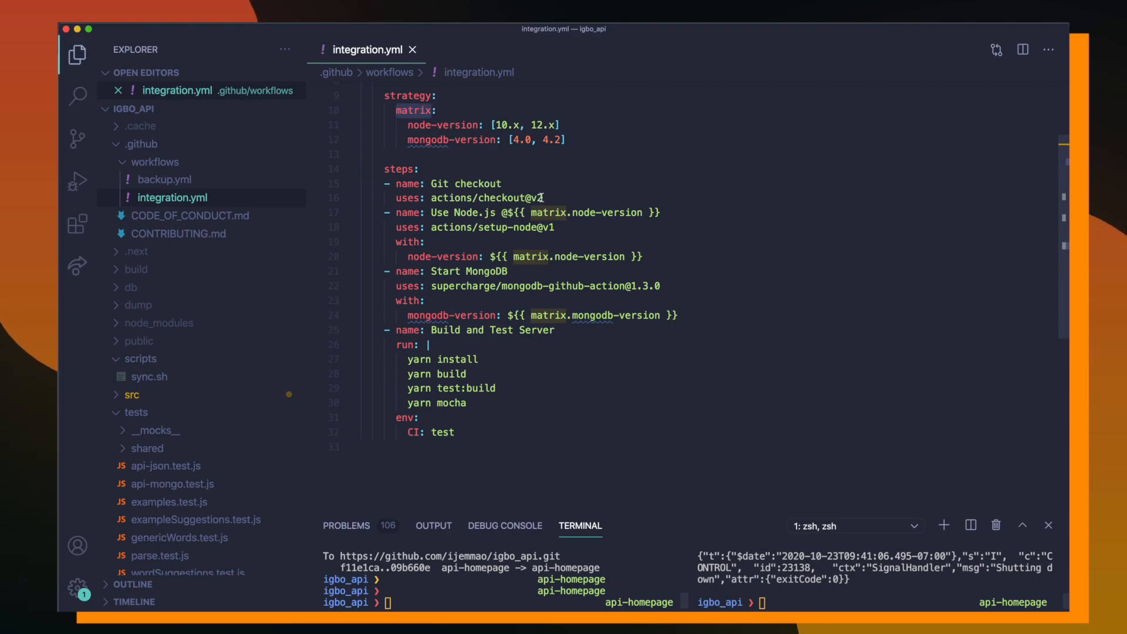
{"action": "mouse_move", "coordinate": [538, 198]}
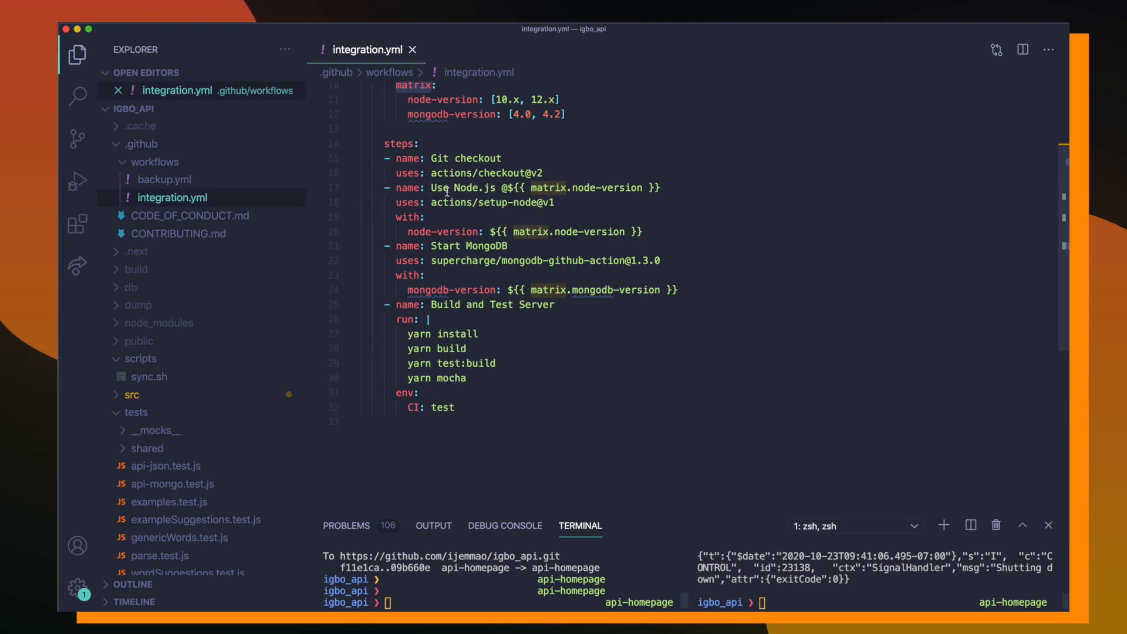
{"action": "mouse_move", "coordinate": [514, 204]}
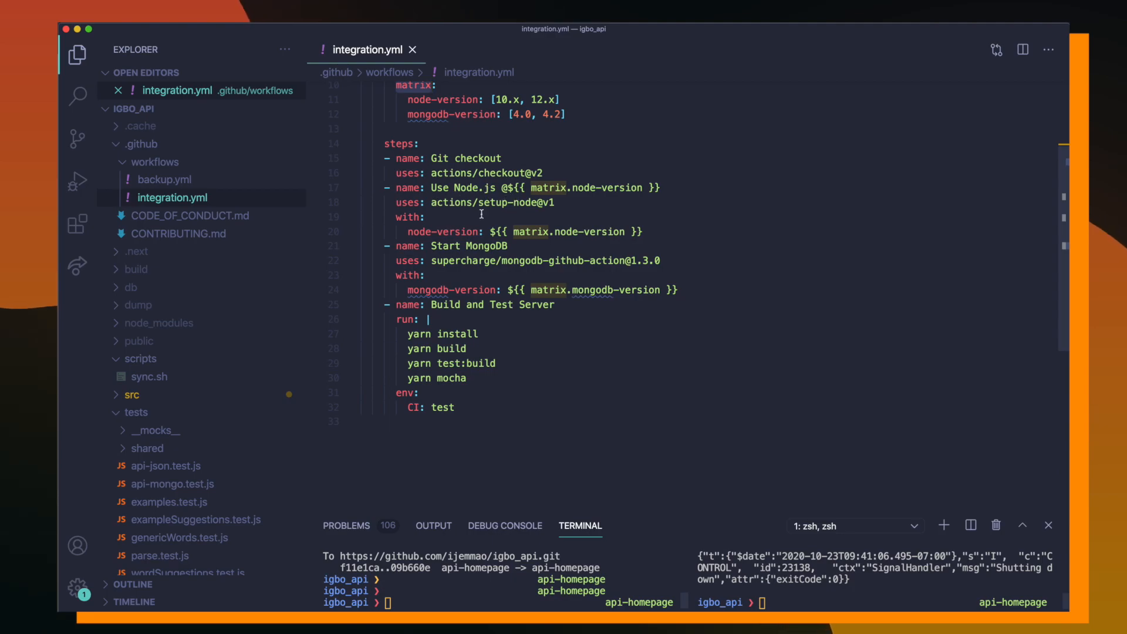
{"action": "scroll", "scroll_direction": "down", "scroll_amount": 3}
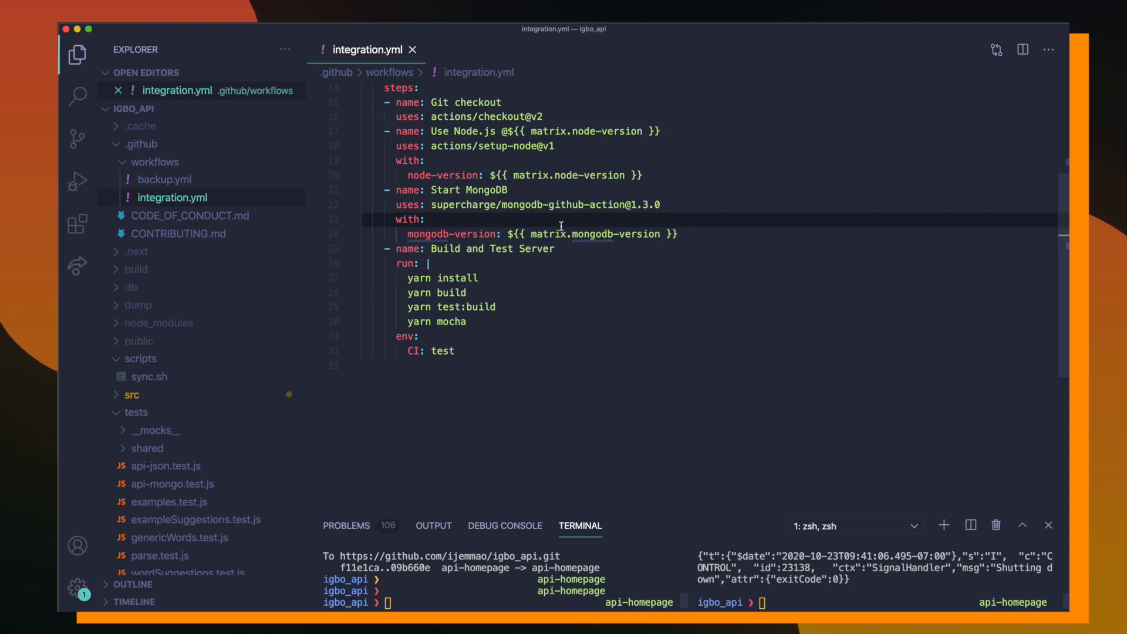
{"action": "scroll", "scroll_direction": "down", "scroll_amount": 3}
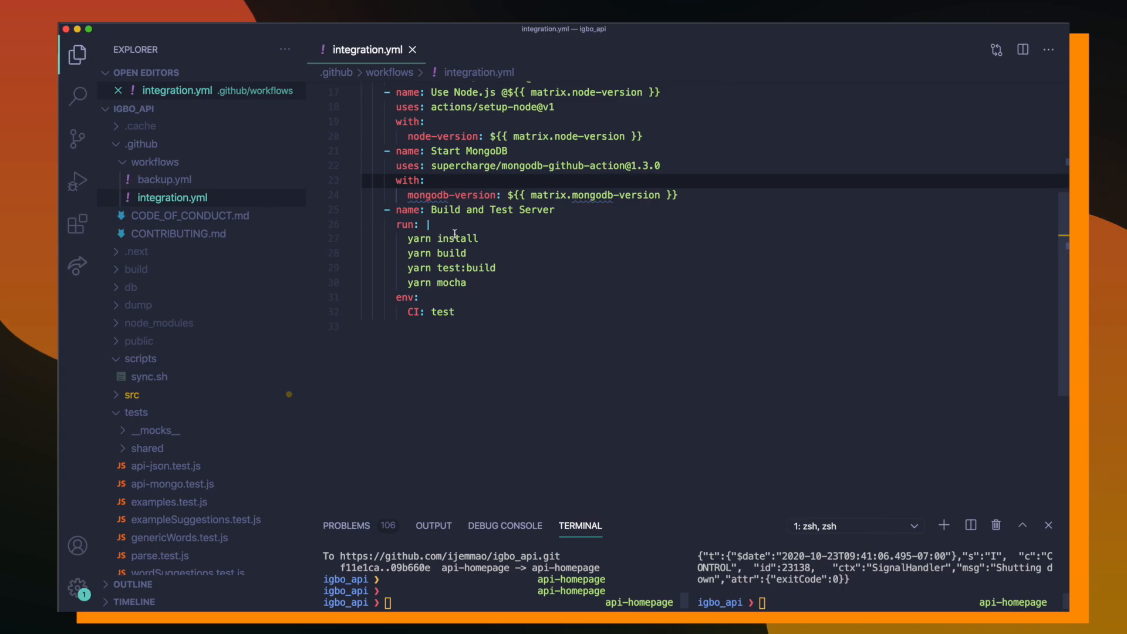
{"action": "mouse_move", "coordinate": [507, 221]}
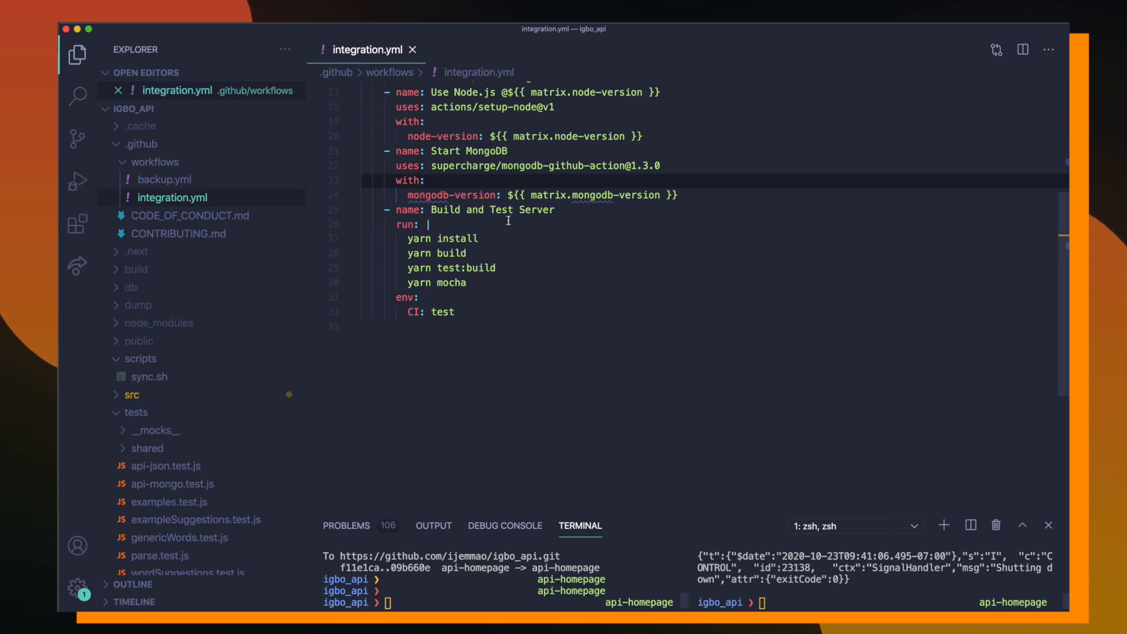
{"action": "scroll", "scroll_direction": "down", "scroll_amount": 3}
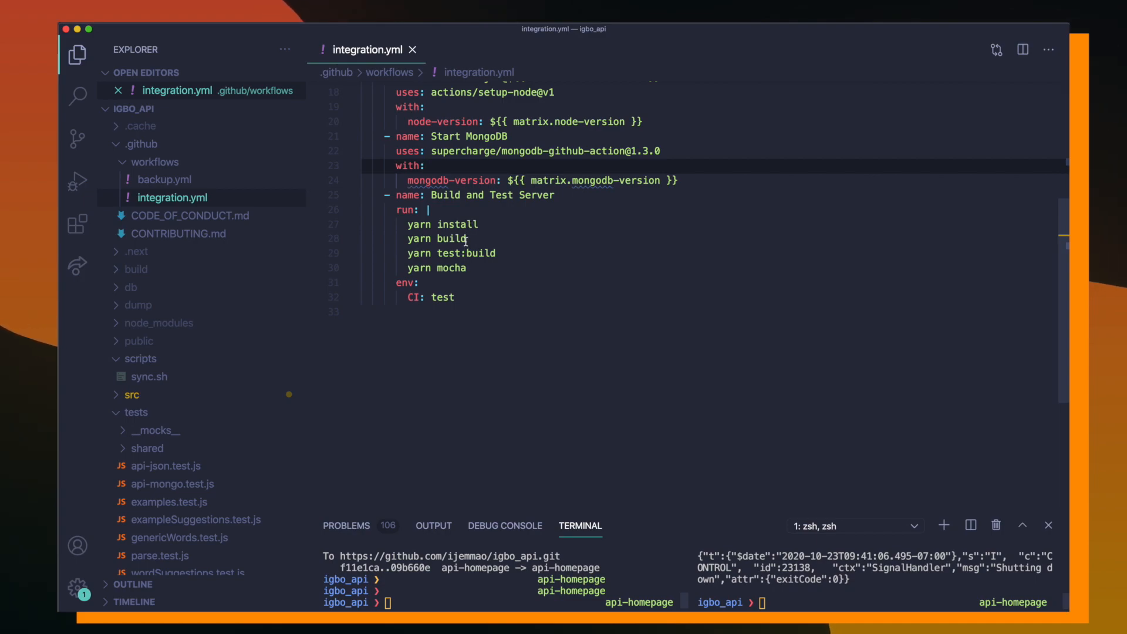
{"action": "mouse_move", "coordinate": [423, 252]}
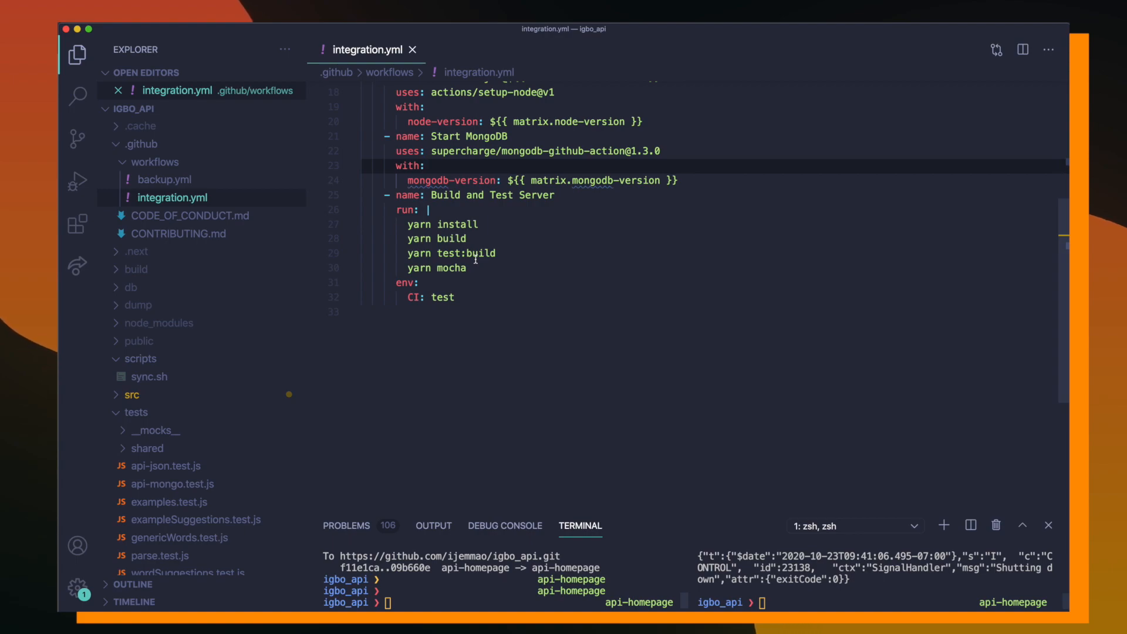
{"action": "scroll", "scroll_direction": "down", "scroll_amount": 3}
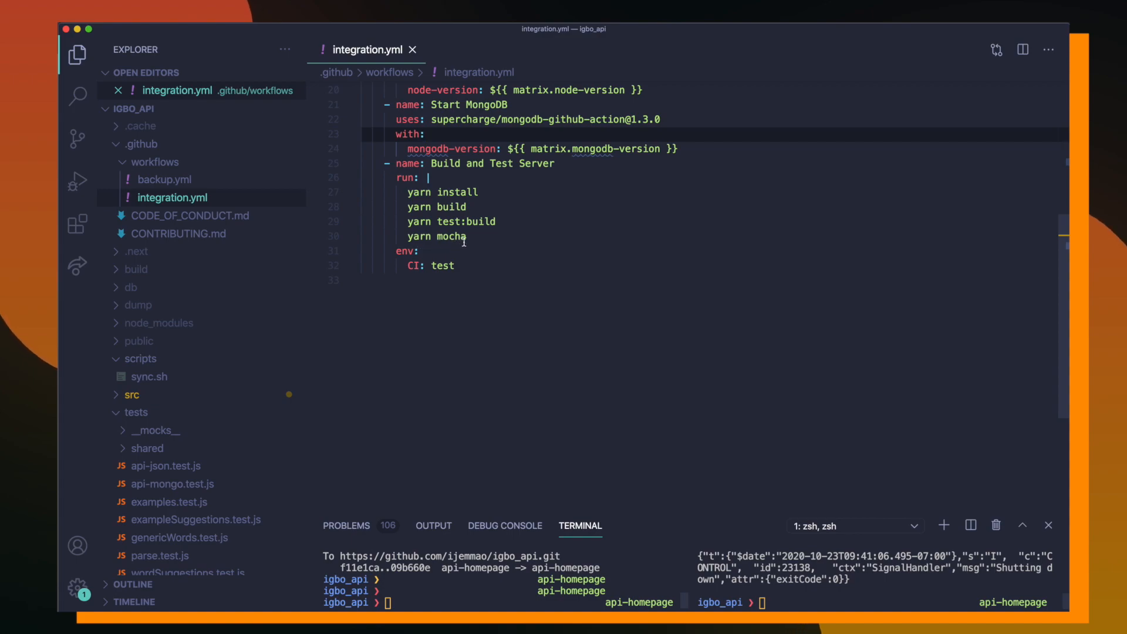
{"action": "mouse_move", "coordinate": [473, 236]}
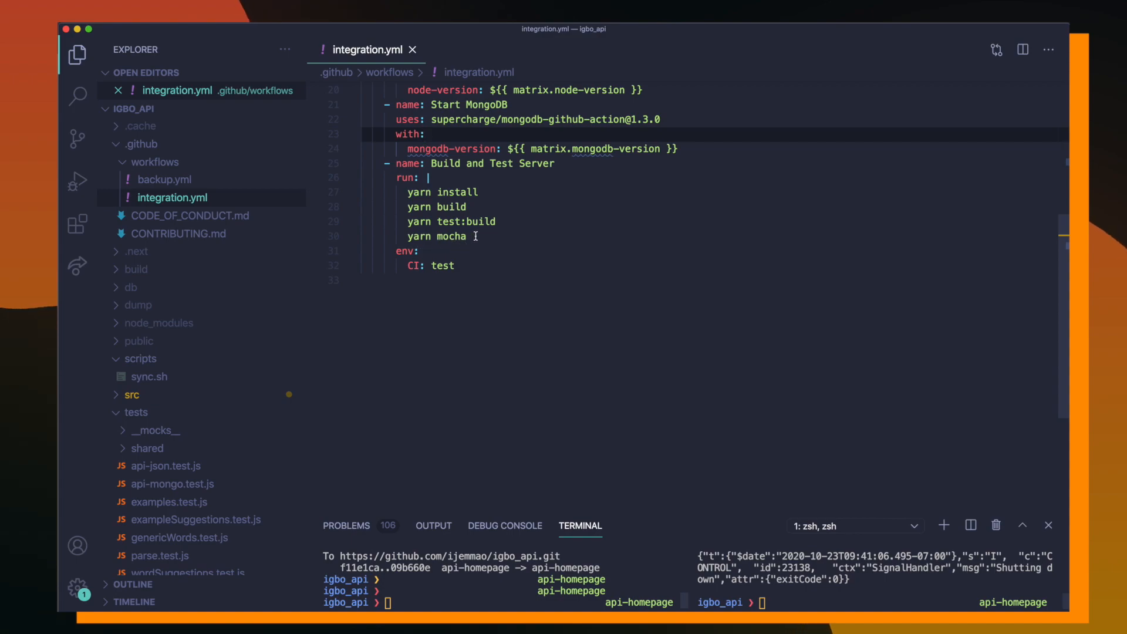
Run the yarn test commands in the terminal until Mocha reports 109 passing tests.
{"action": "type", "text": "yarn"}
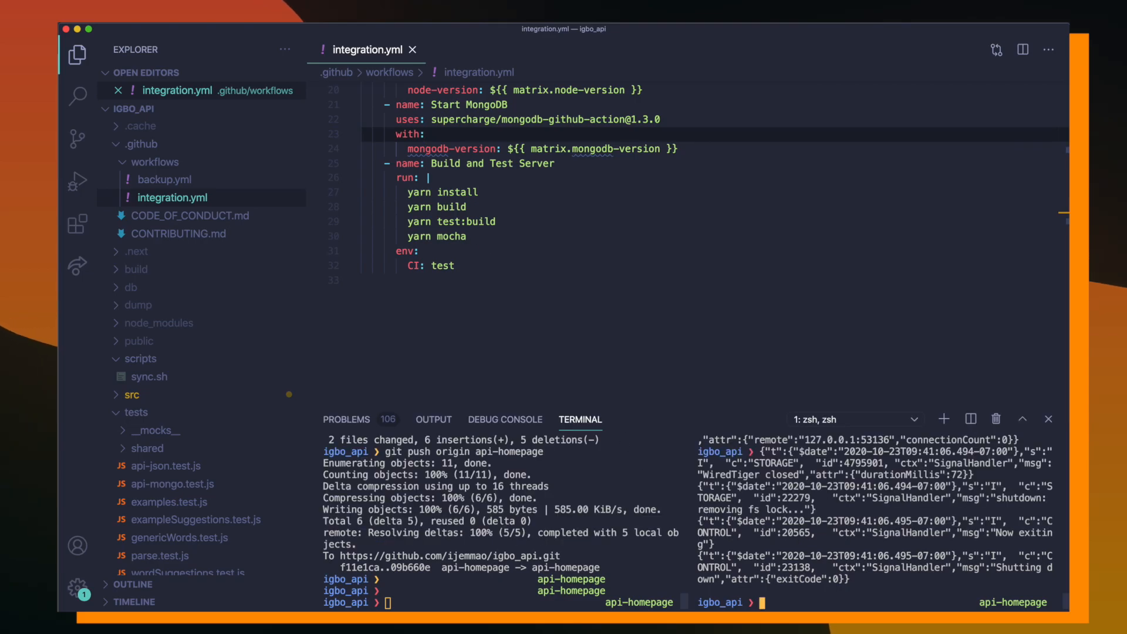
{"action": "type", "text": "yarn start"}
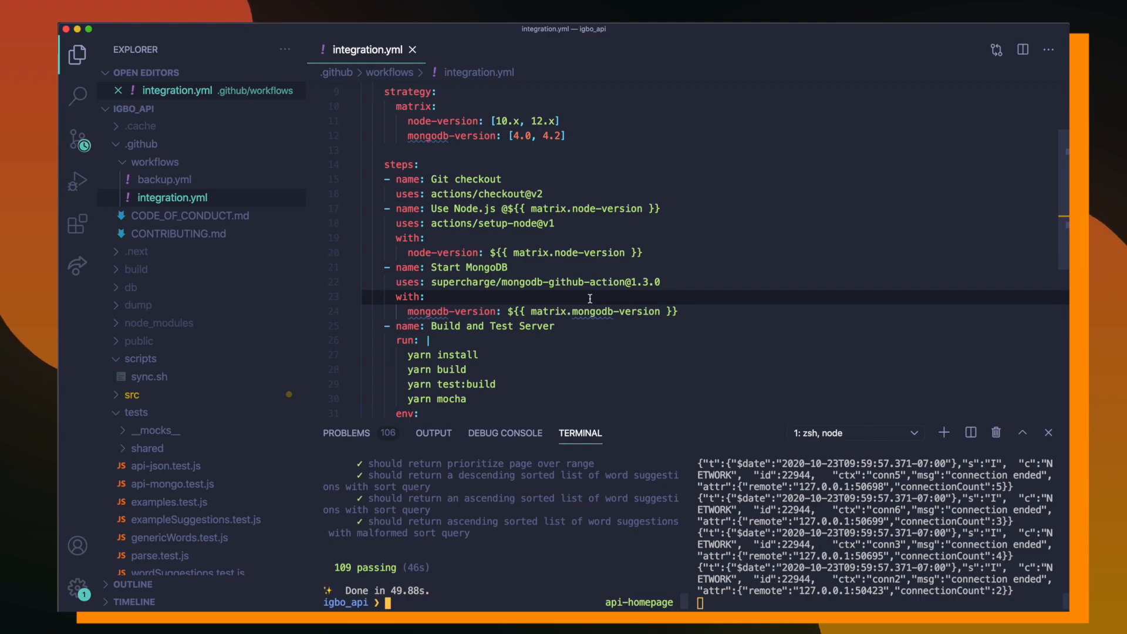
{"action": "type", "text": "git com"}
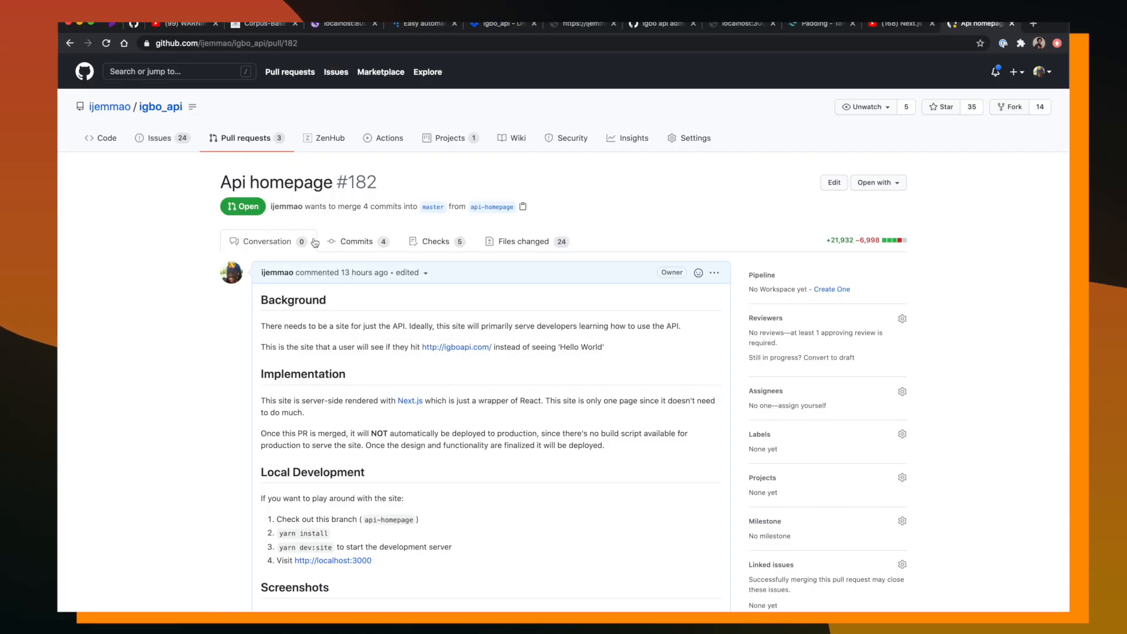
Scroll to PR #182's checks list and open Details for the first integration test job.
{"action": "scroll", "scroll_direction": "down", "scroll_amount": 3}
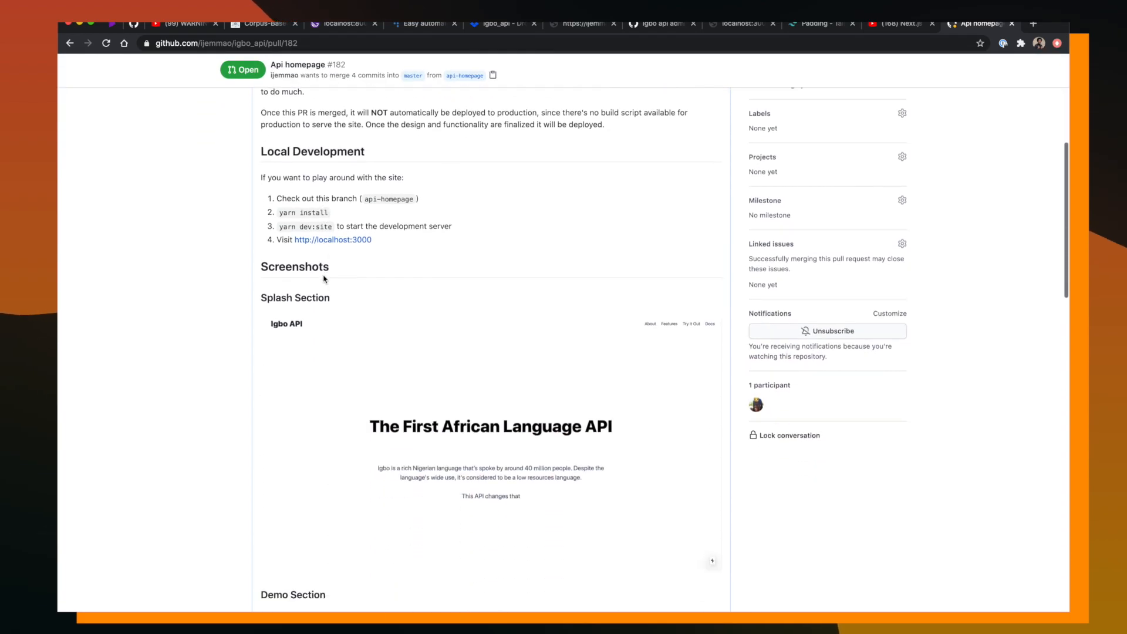
{"action": "scroll", "scroll_direction": "down", "scroll_amount": 3}
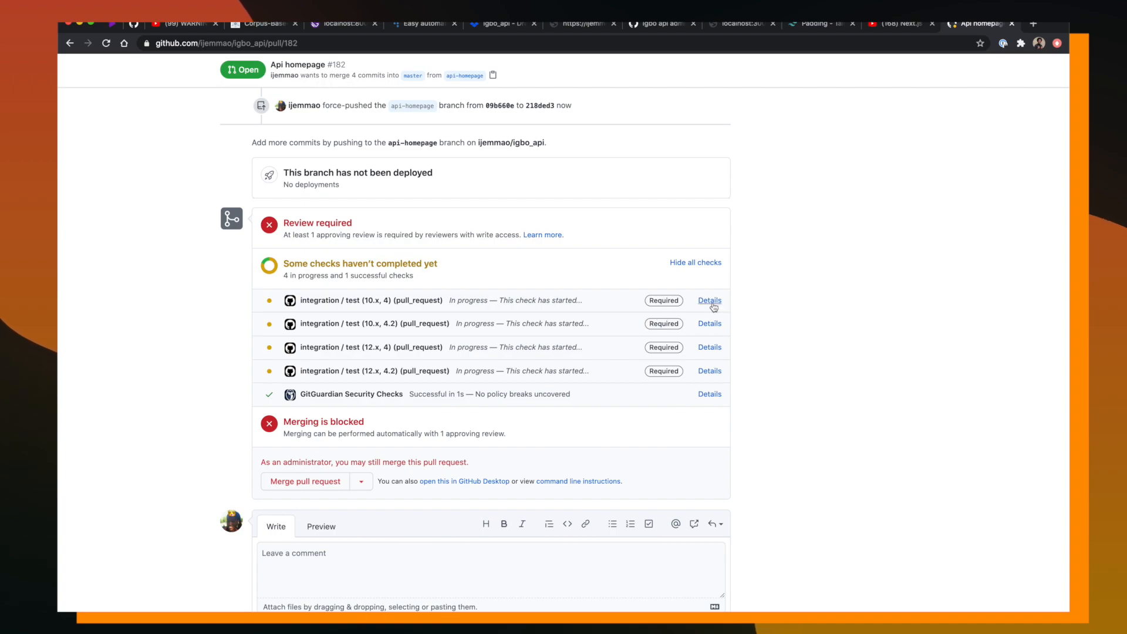
{"action": "left_click", "coordinate": [710, 301]}
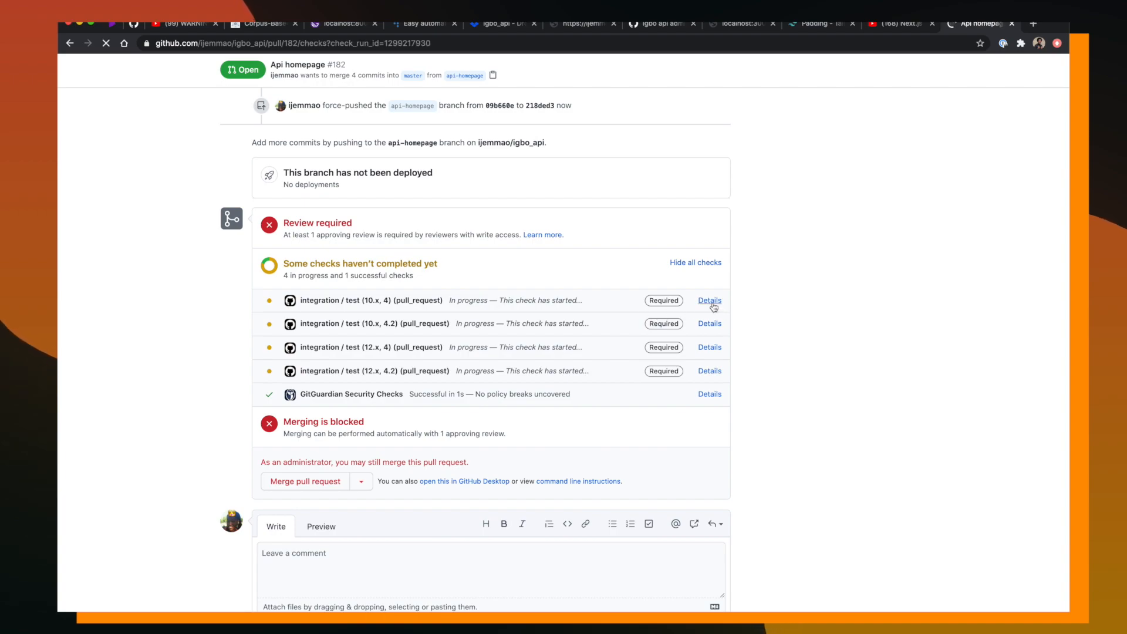
Open the test (10.x, 4) job, expand Build and Test Server, and scroll its log to success.
{"action": "left_click", "coordinate": [708, 300]}
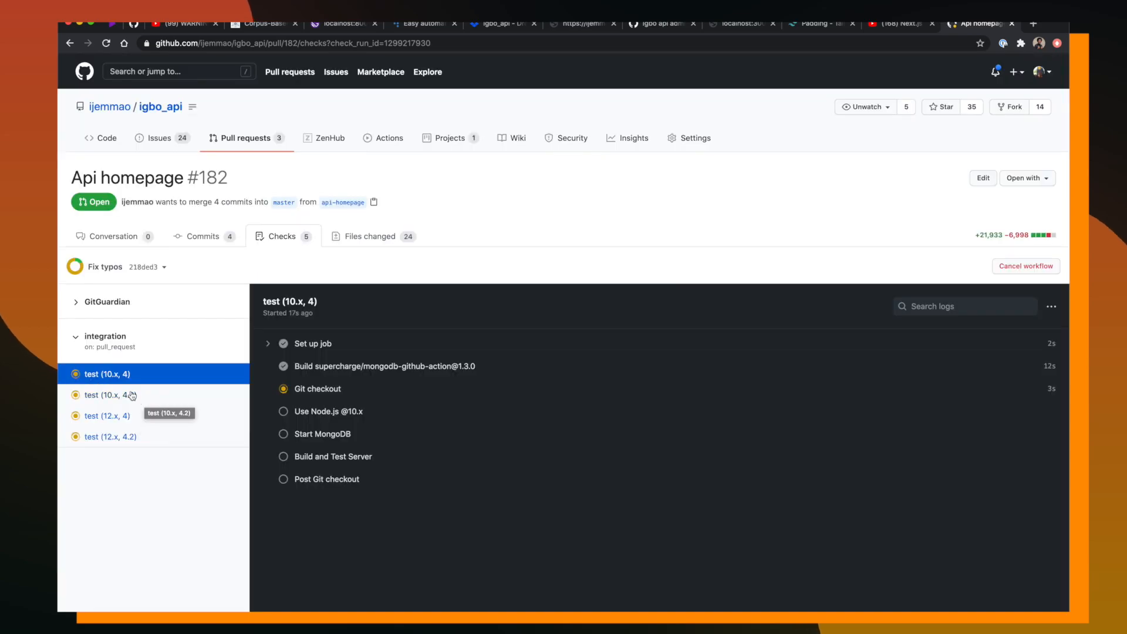
{"action": "left_click", "coordinate": [322, 368]}
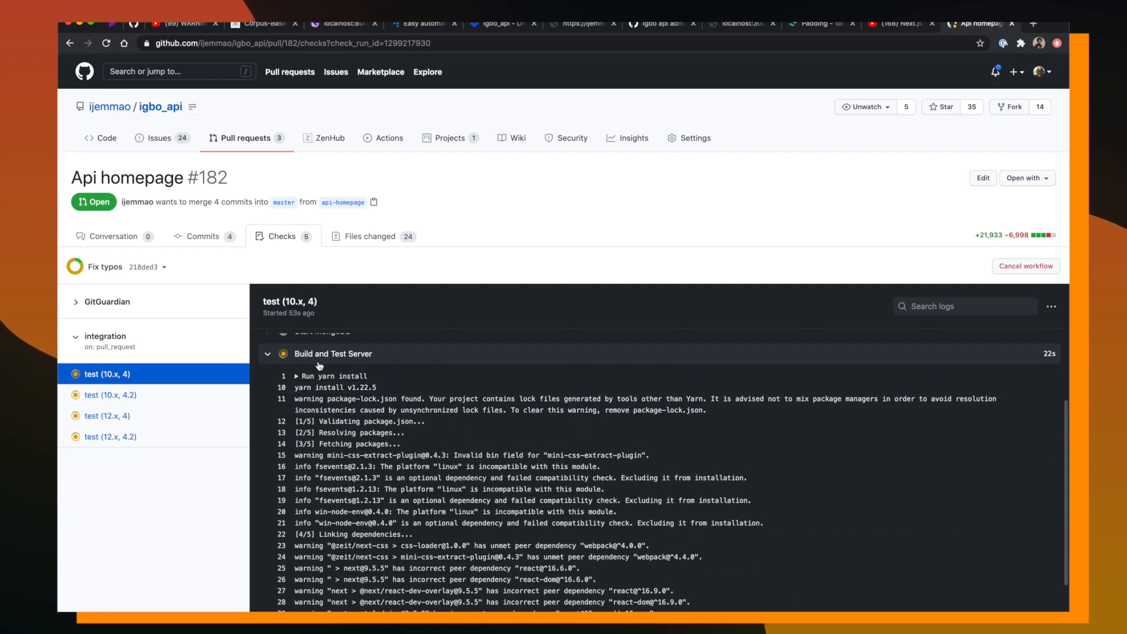
{"action": "scroll", "scroll_direction": "down", "scroll_amount": 3}
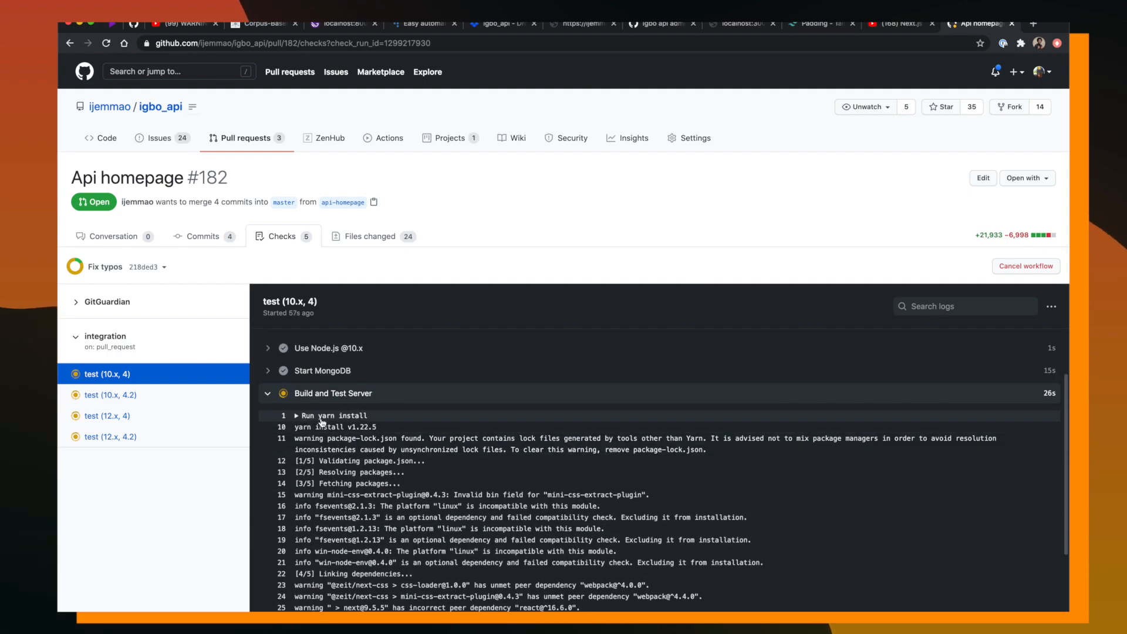
{"action": "mouse_move", "coordinate": [368, 437]}
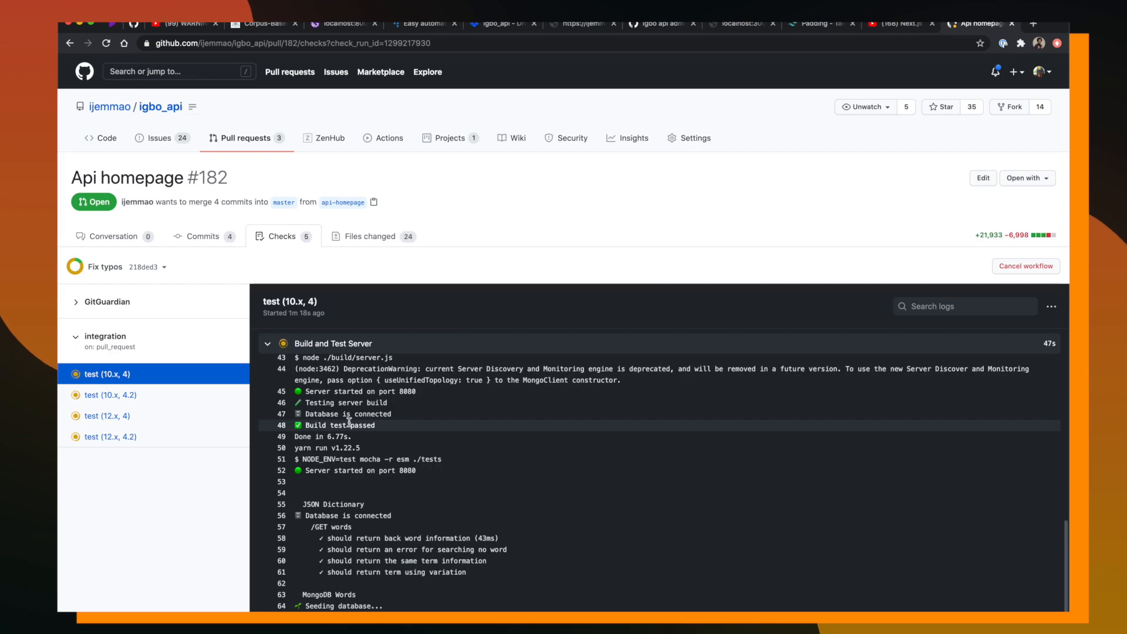
{"action": "mouse_move", "coordinate": [377, 435]}
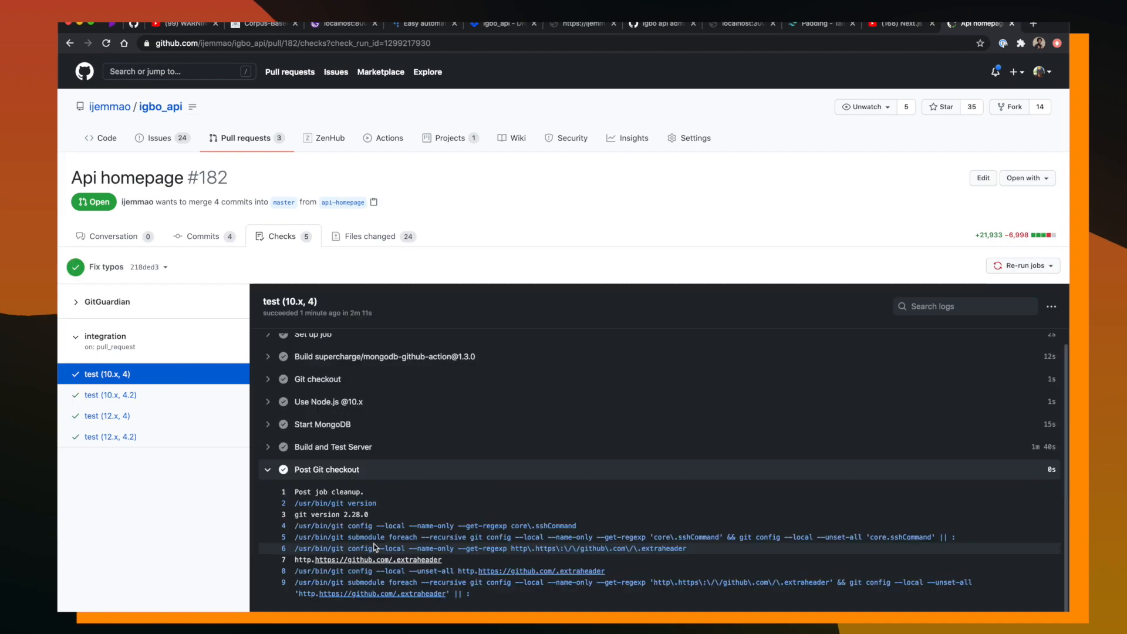
{"action": "mouse_move", "coordinate": [1030, 461]}
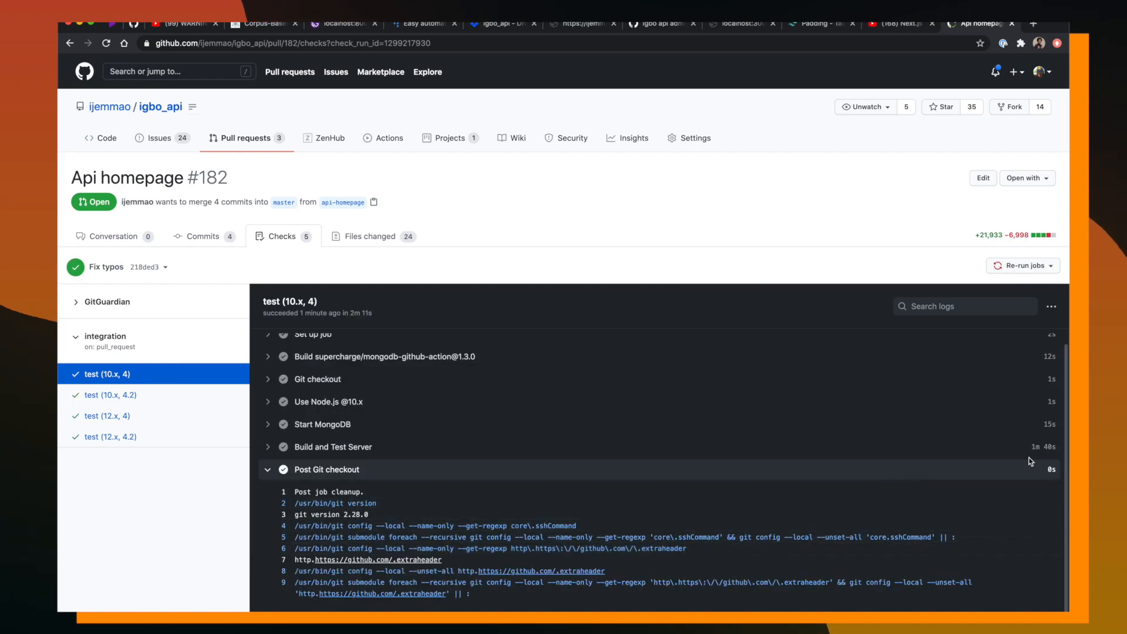
{"action": "scroll", "scroll_direction": "down", "scroll_amount": 3}
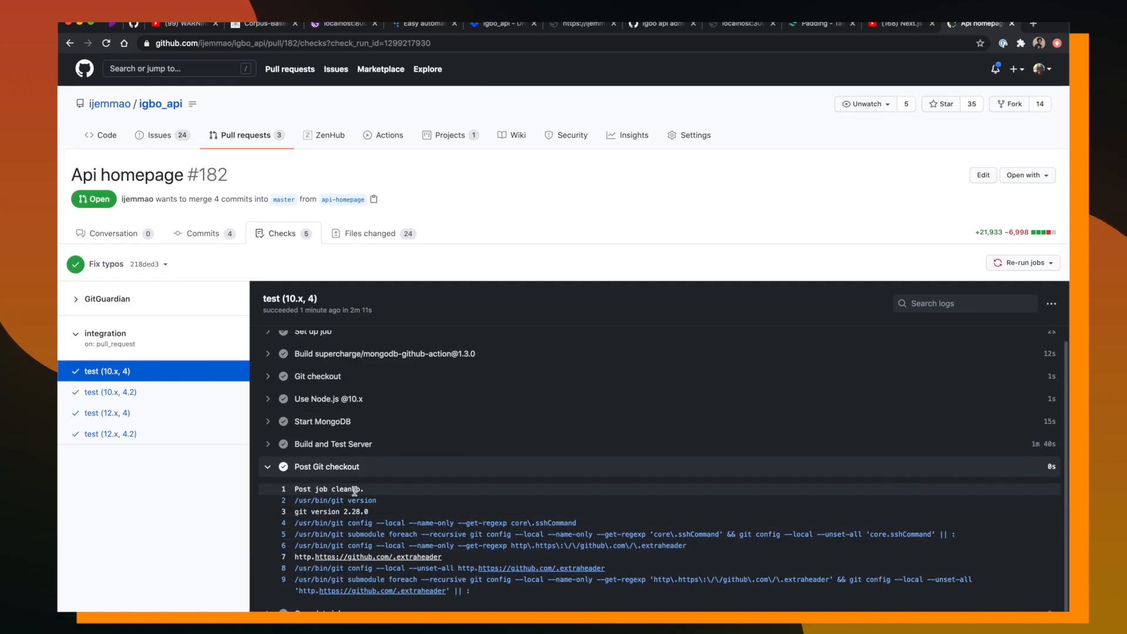
Scroll PR #182's Conversation to the merge box showing all 5 checks passed.
{"action": "left_click", "coordinate": [113, 233]}
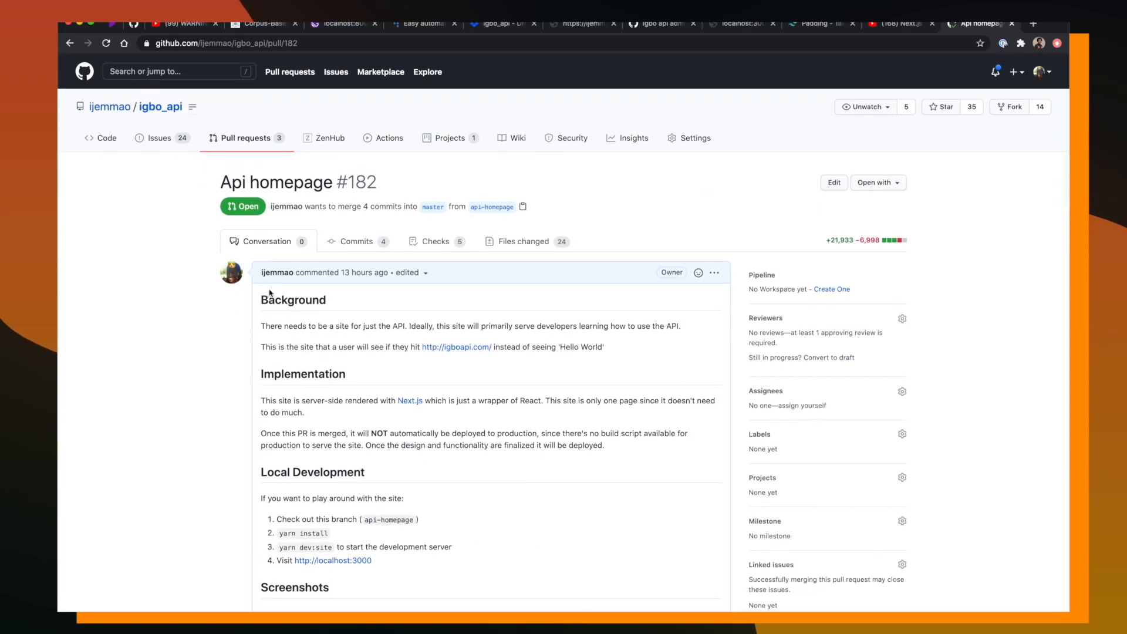
{"action": "scroll", "scroll_direction": "down", "scroll_amount": 3}
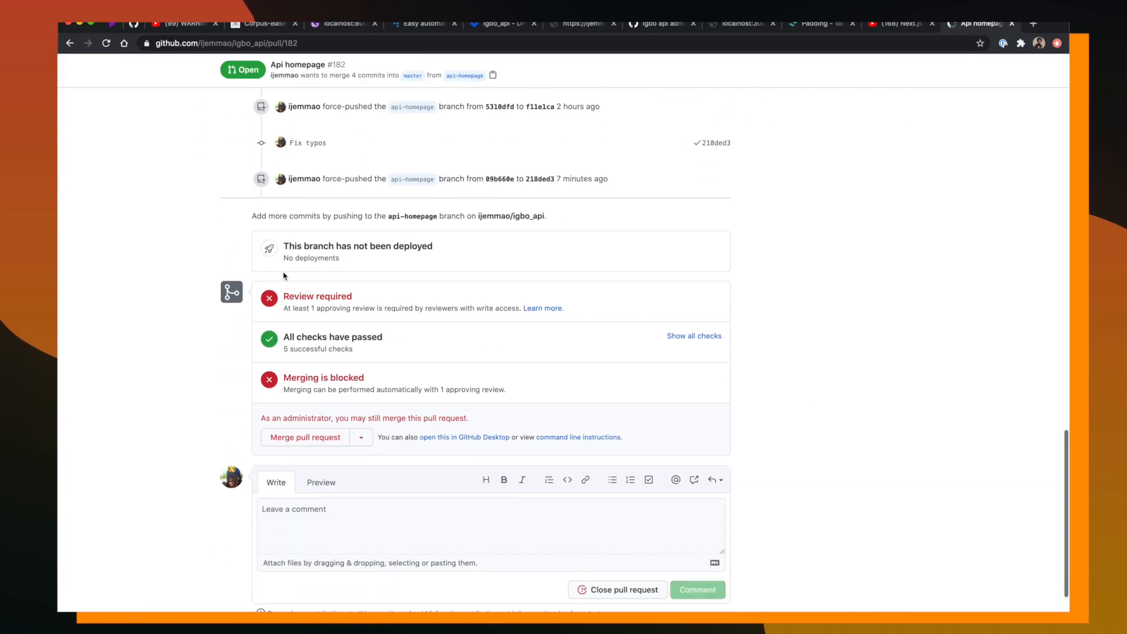
{"action": "scroll", "scroll_direction": "down", "scroll_amount": 3}
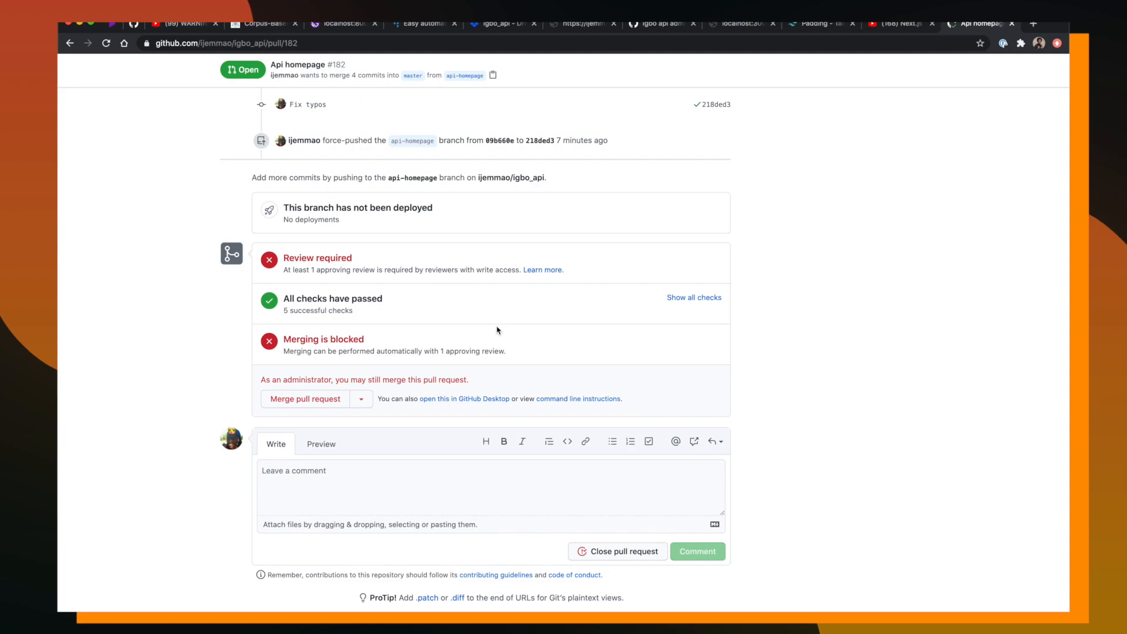